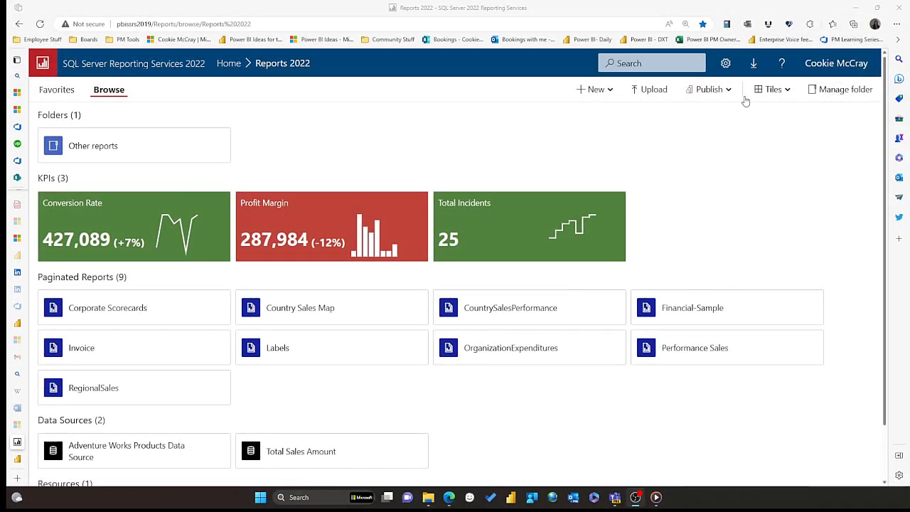
Tick Corporate Scorecards, Country Sales Map and CountrySalesPerformance for publishing to Power BI
left_click(708, 89)
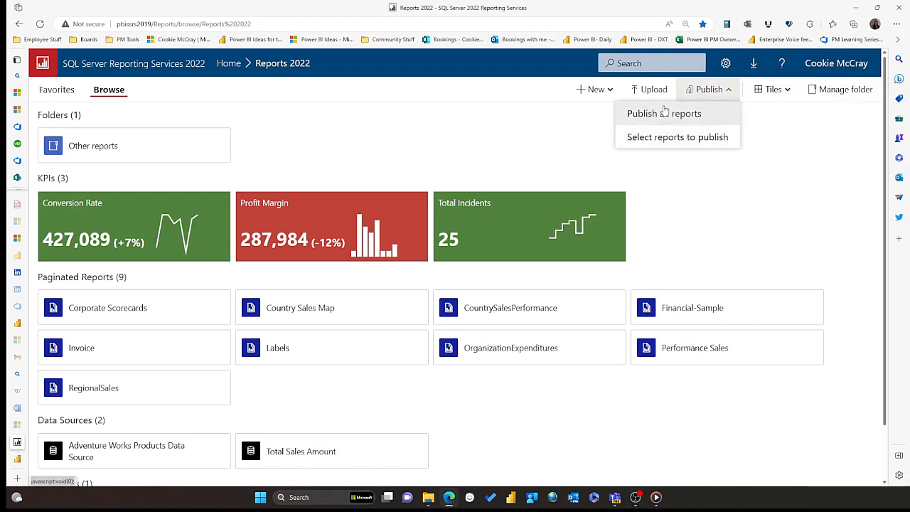
left_click(675, 136)
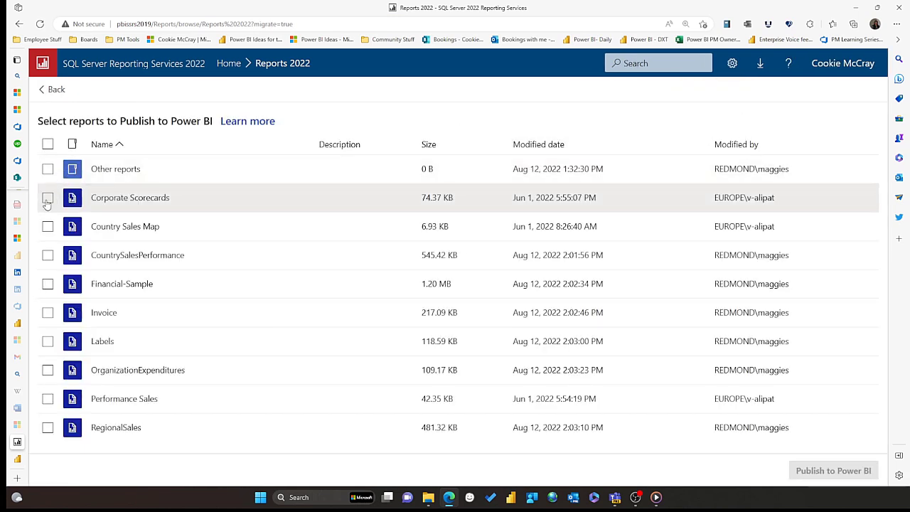
left_click(48, 226)
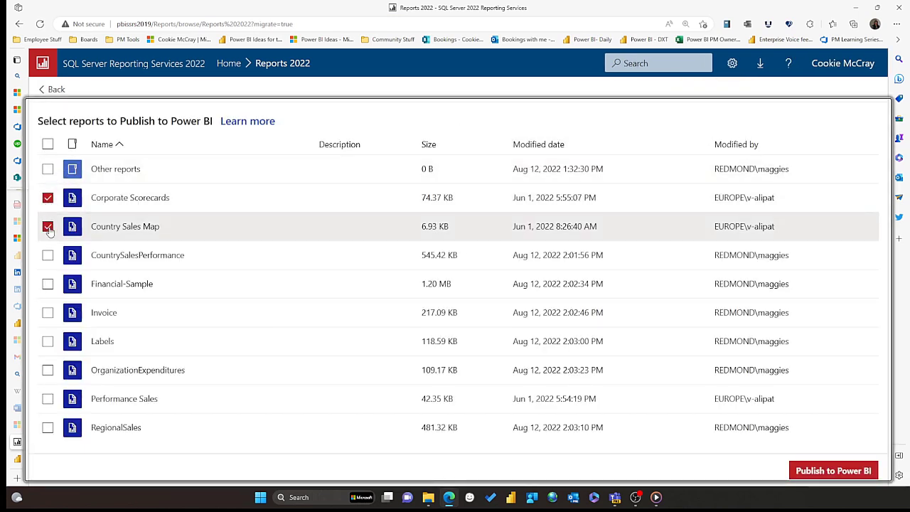
left_click(47, 256)
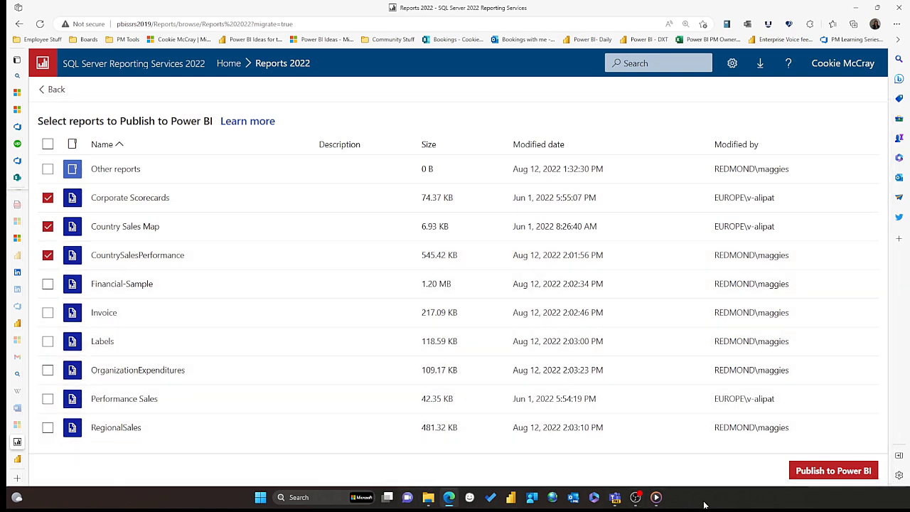
left_click(833, 470)
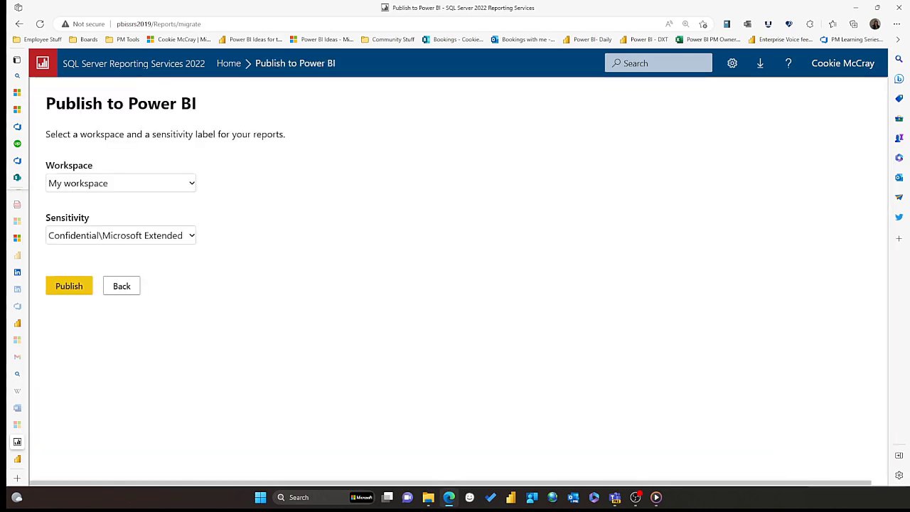
mouse_move(195, 160)
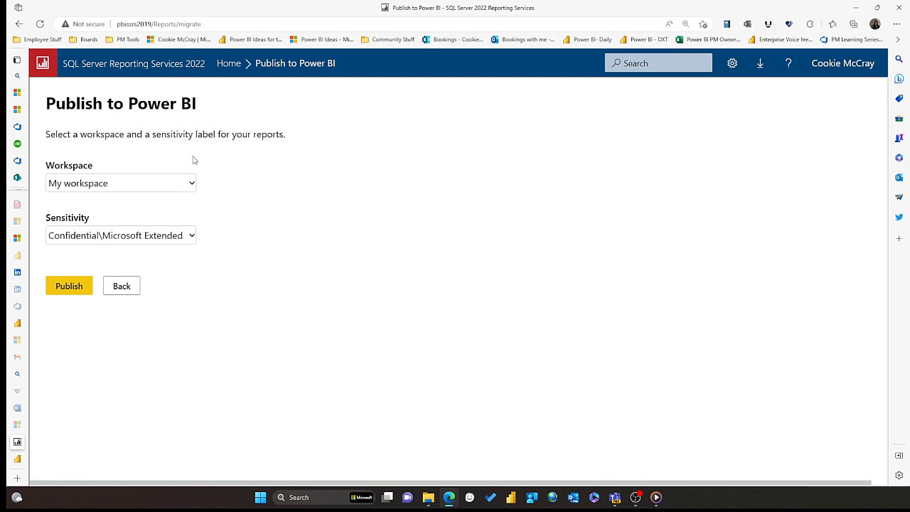
Publish to the Migration Reports workspace with the Confidential\Microsoft Extended sensitivity label
left_click(121, 183)
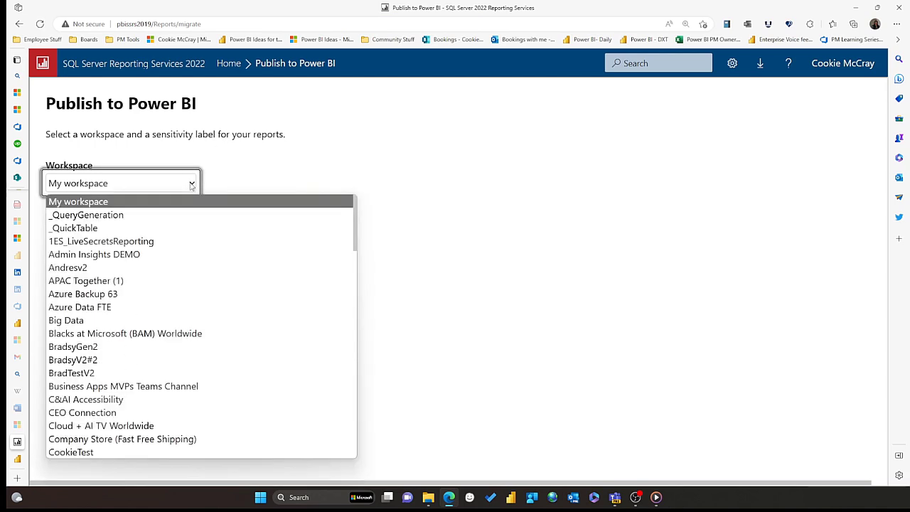
scroll("down", 3)
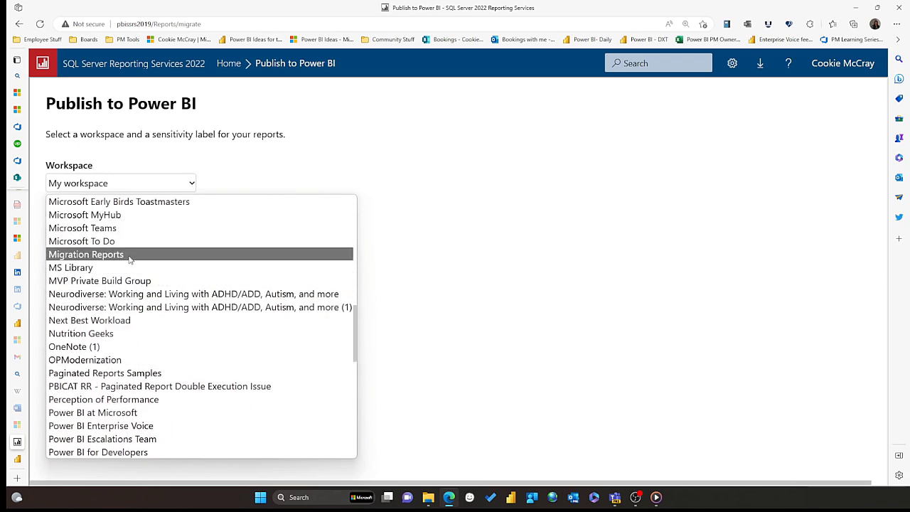
left_click(86, 254)
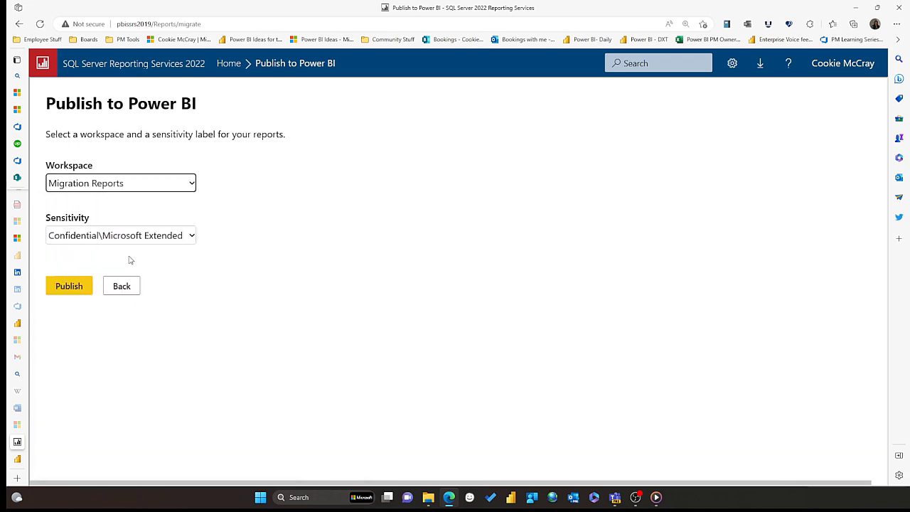
left_click(120, 236)
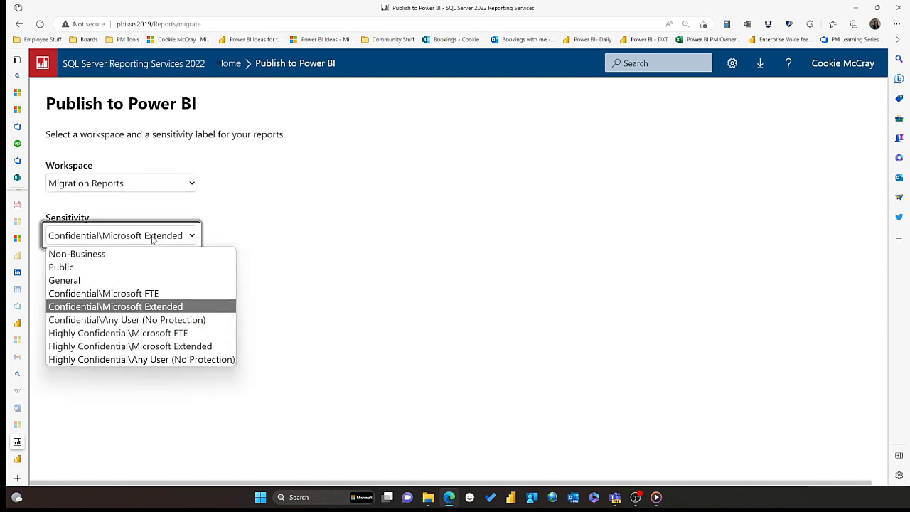
left_click(115, 306)
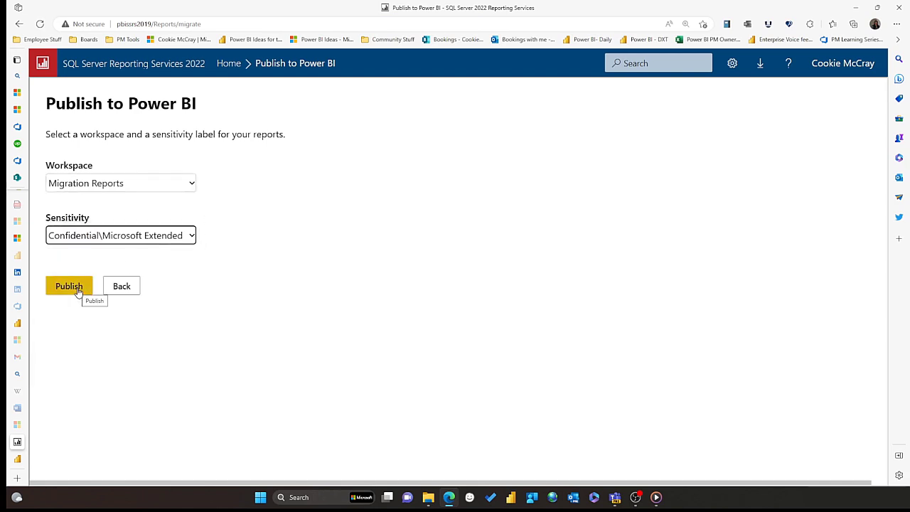
left_click(68, 286)
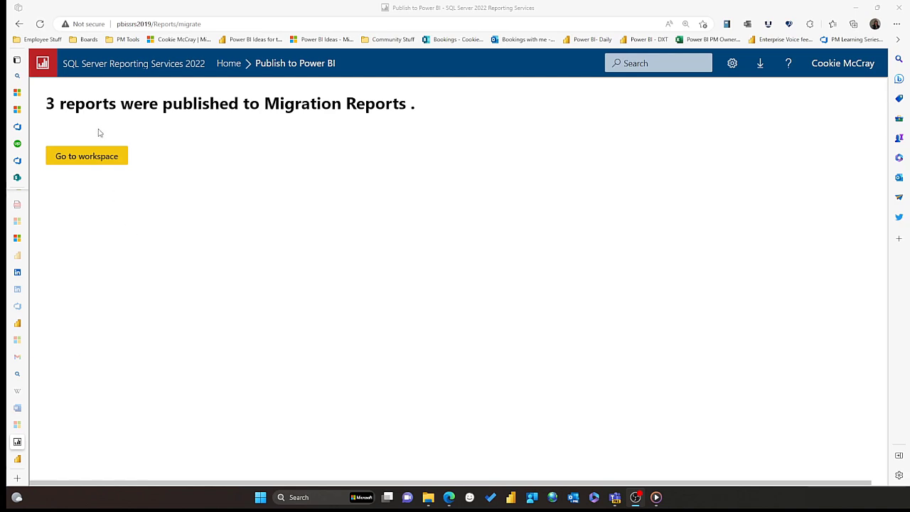
left_click(87, 156)
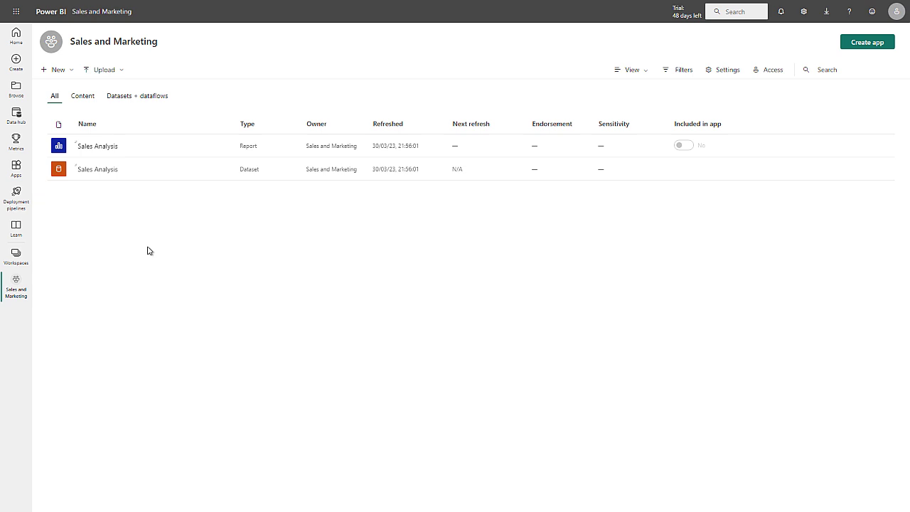
Create a new paginated report from the Sales Analysis dataset
left_click(98, 168)
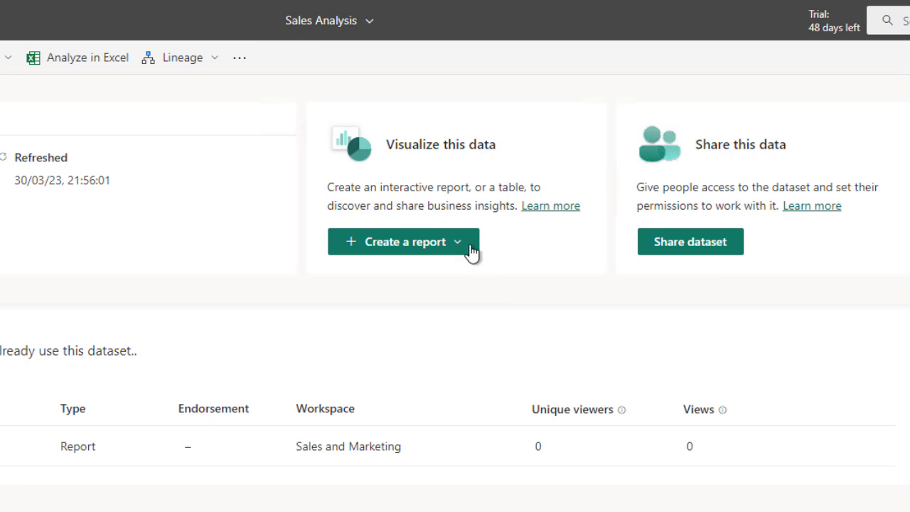
left_click(403, 241)
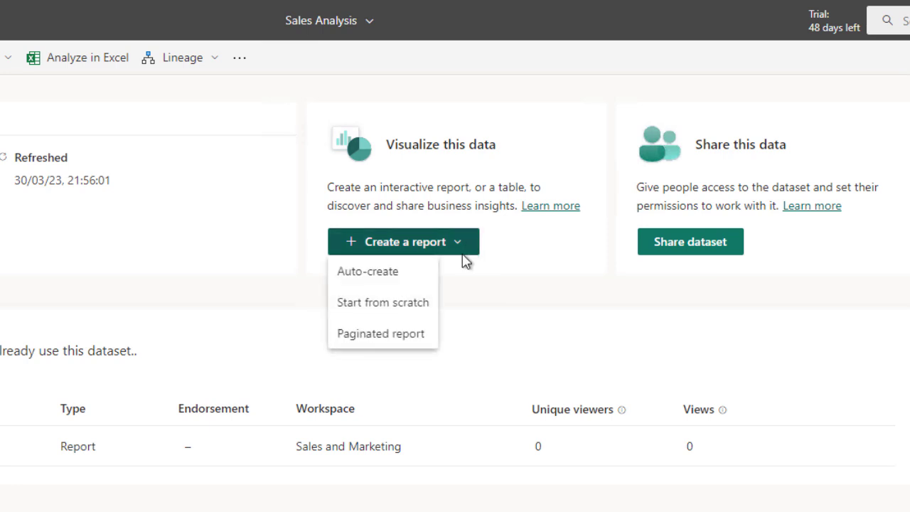
left_click(382, 302)
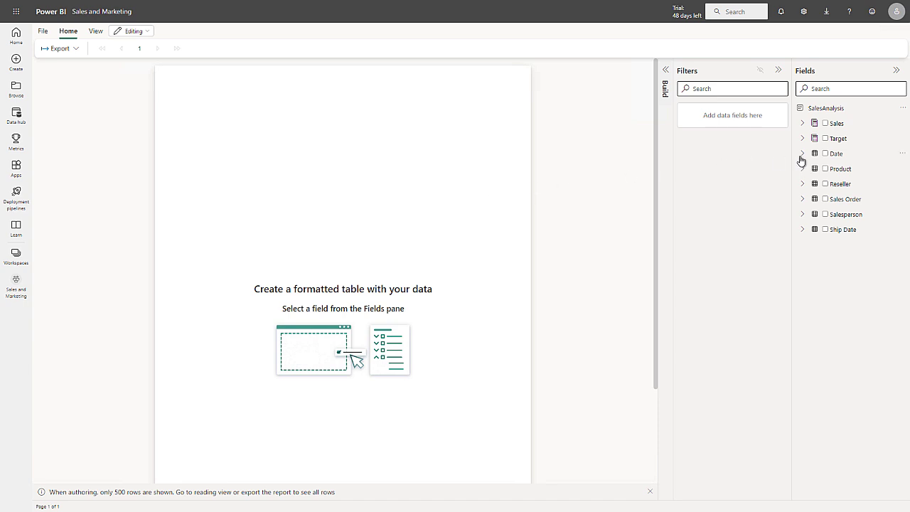
Filter Fiscal Year to FY2021 and add Month and Sales to the table
left_click(801, 153)
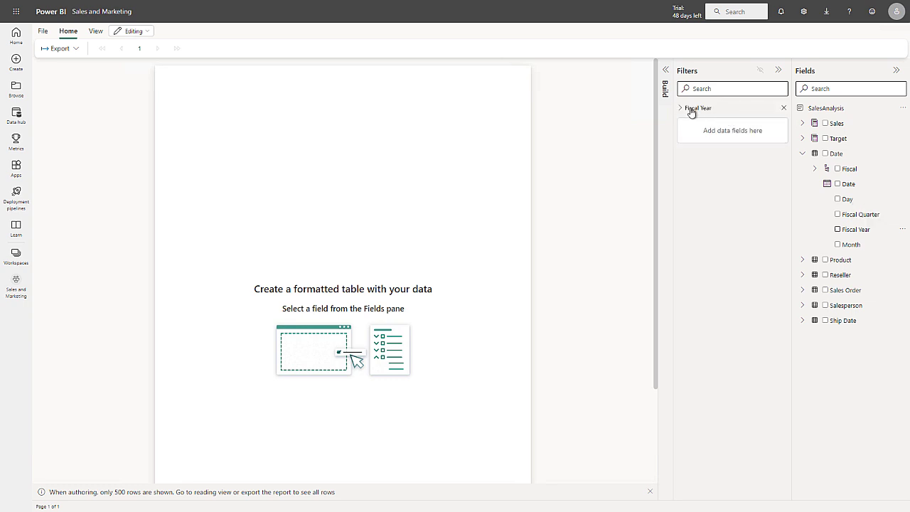
left_click(679, 107)
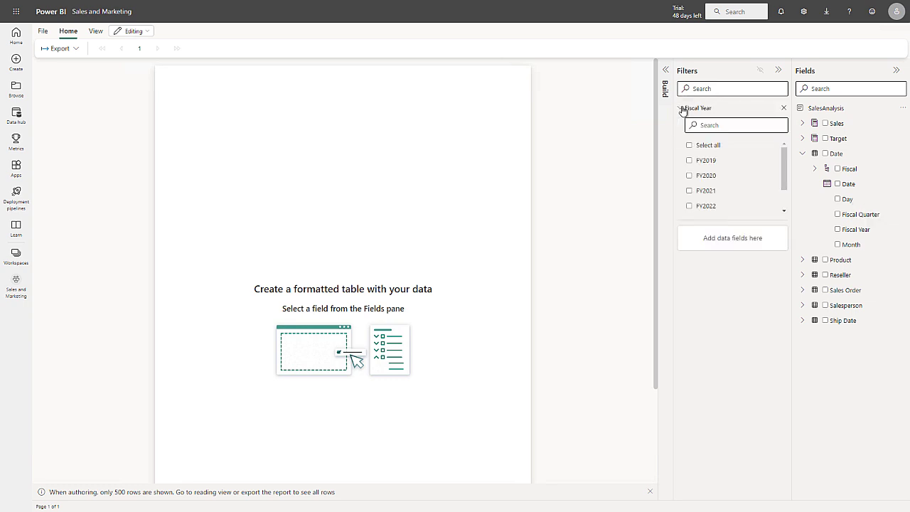
left_click(688, 191)
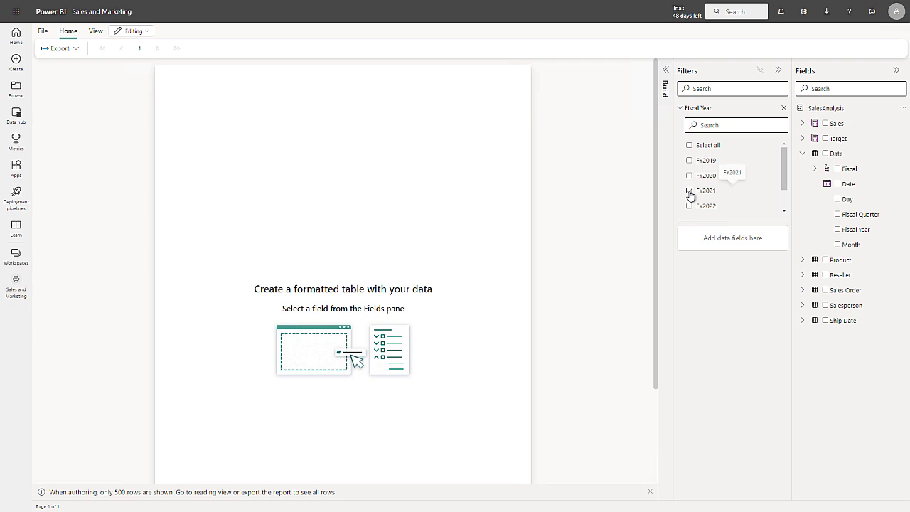
left_click(688, 190)
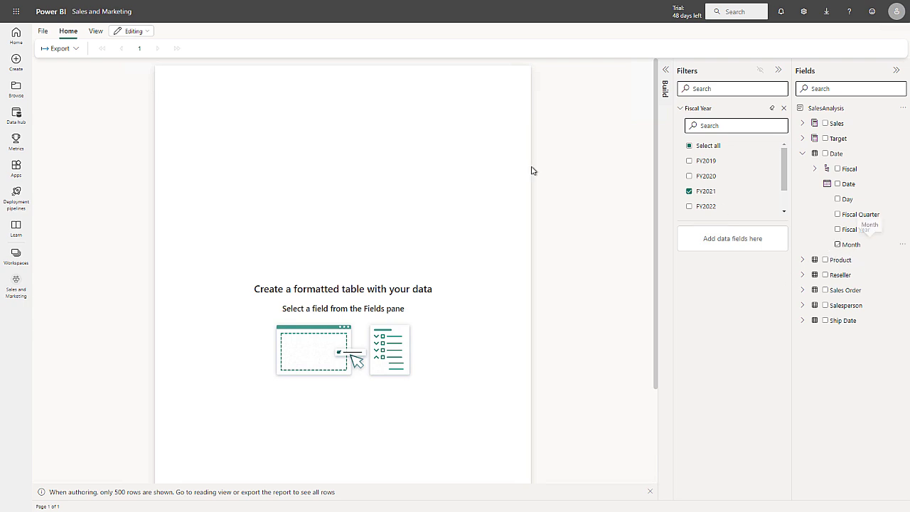
left_click(838, 244)
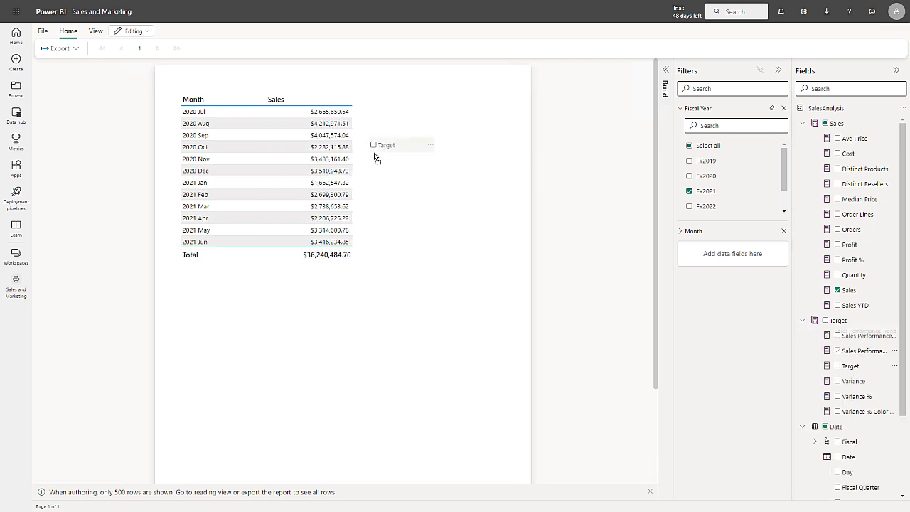
Add Target, Variance and Variance % as table columns
left_click(837, 366)
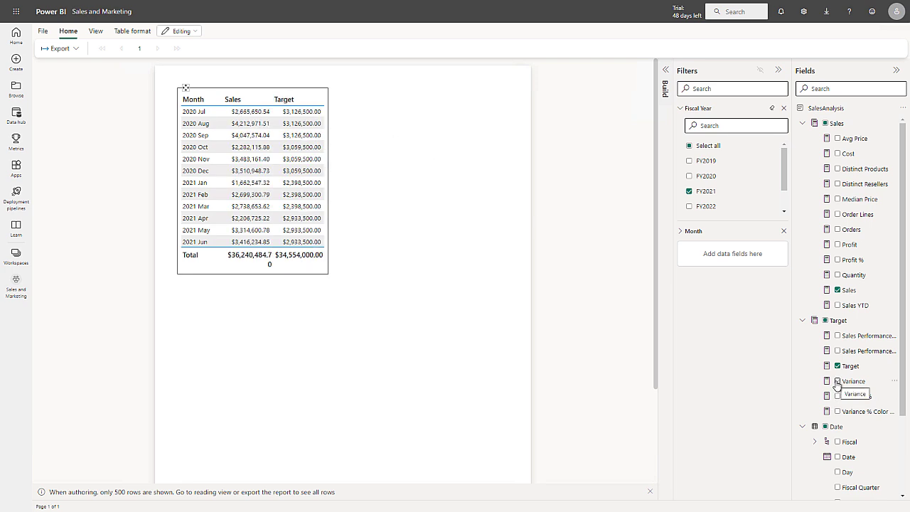
left_click(838, 381)
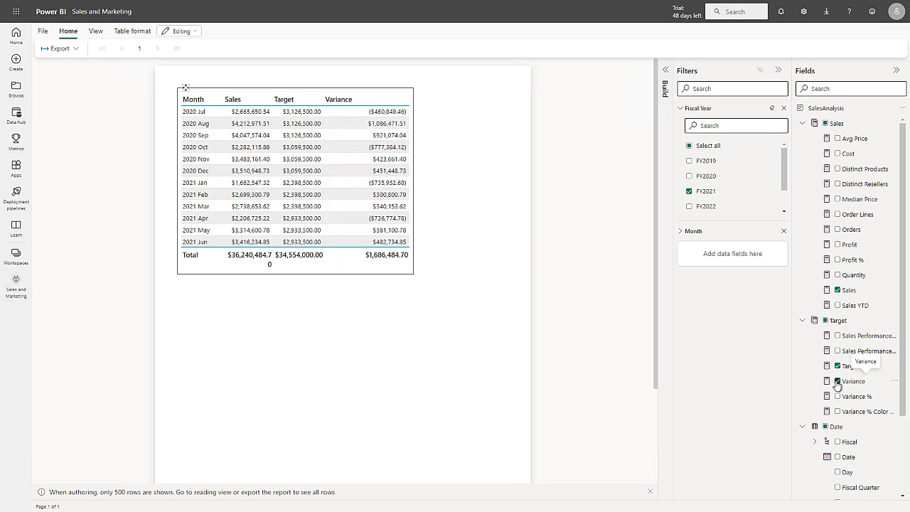
left_click(837, 396)
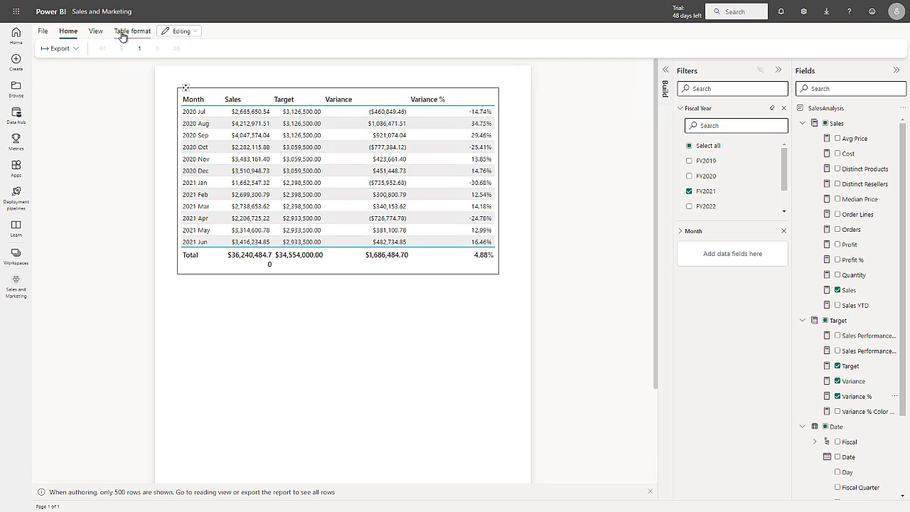
Toggle the table's totals row off and back on in table formatting
left_click(132, 31)
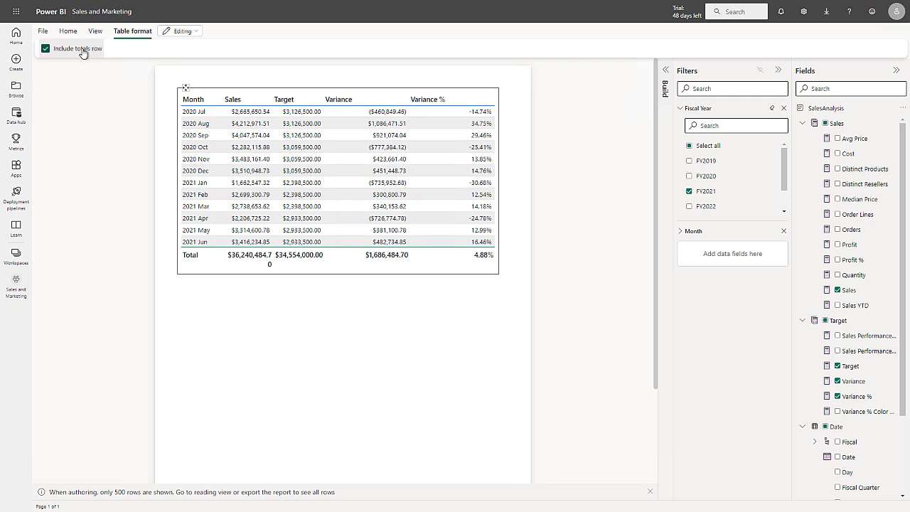
left_click(46, 48)
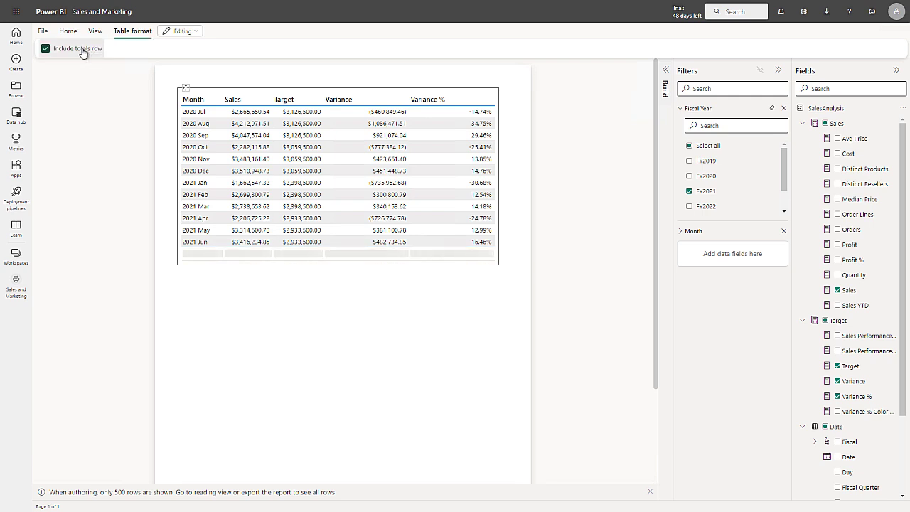
left_click(45, 47)
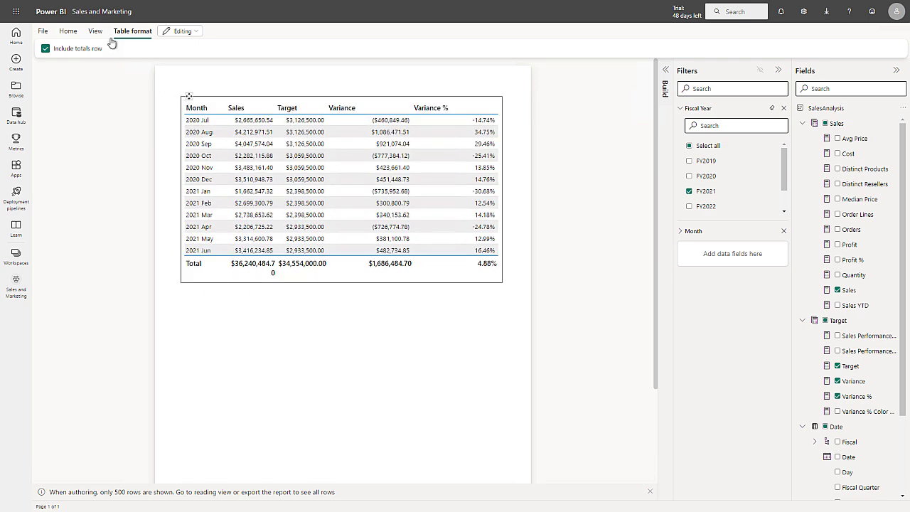
Save the report as 'Sales Performance' in the Sales and Marketing workspace
left_click(94, 30)
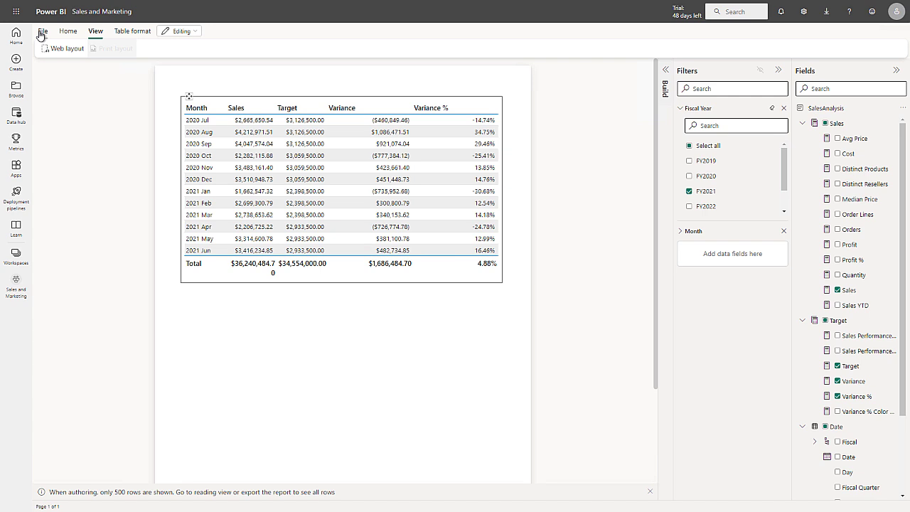
left_click(42, 31)
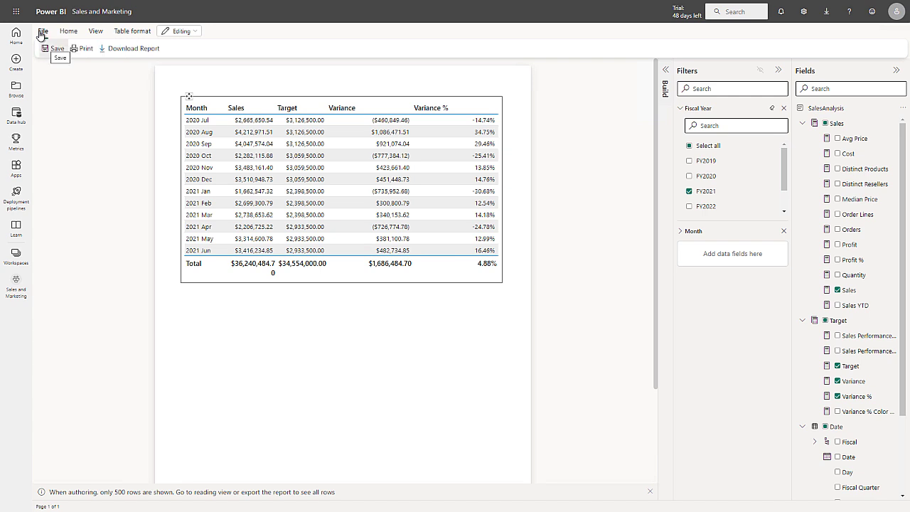
left_click(57, 48)
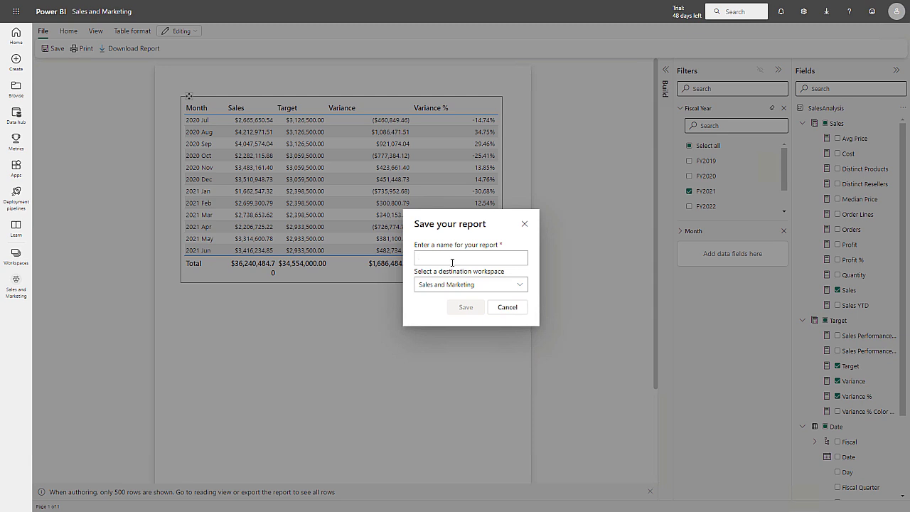
type("Sales Performance")
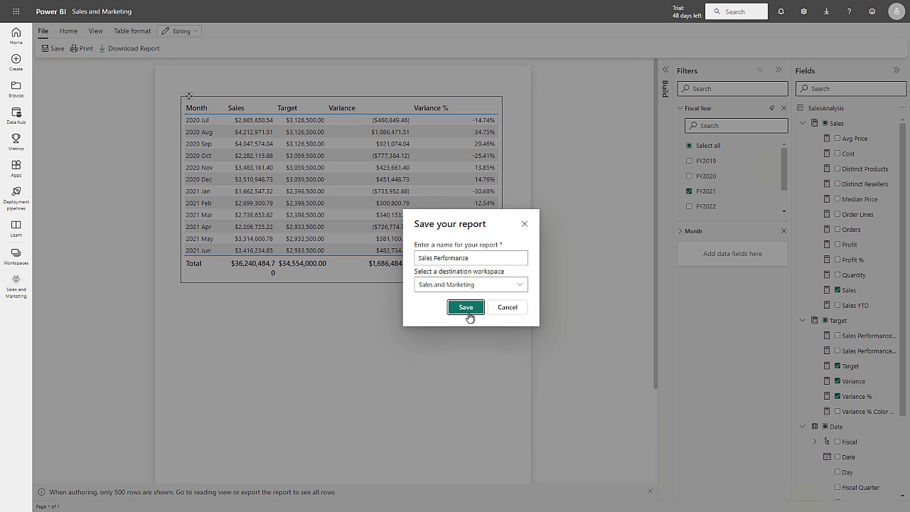
left_click(465, 307)
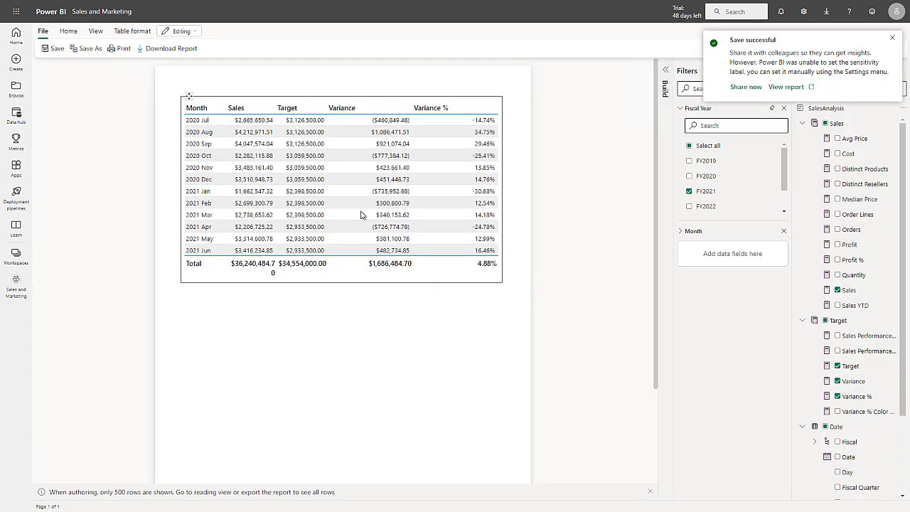
left_click(171, 49)
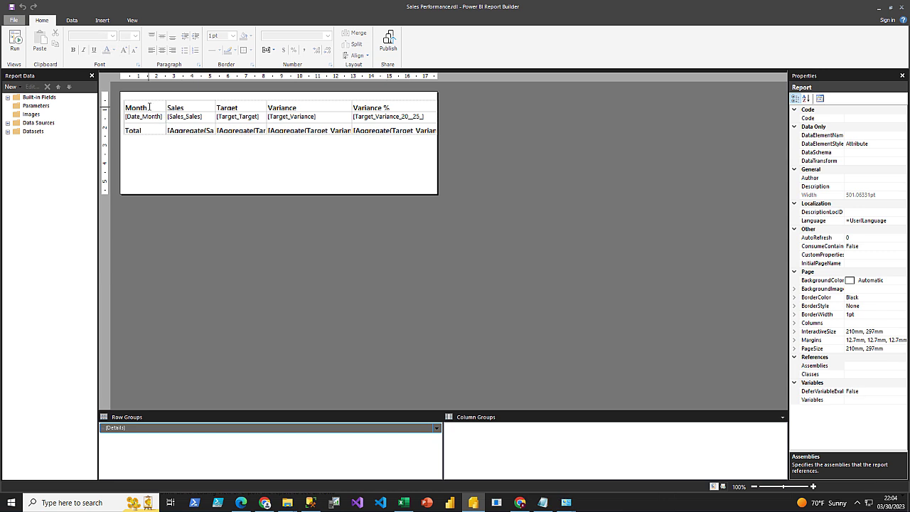
Select a table cell and the Variance % column in the monthly table
left_click(144, 108)
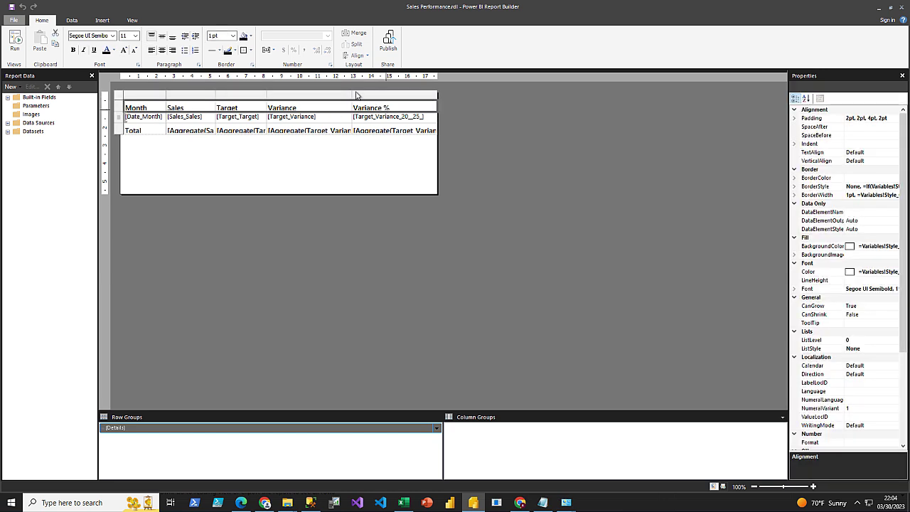
left_click(244, 36)
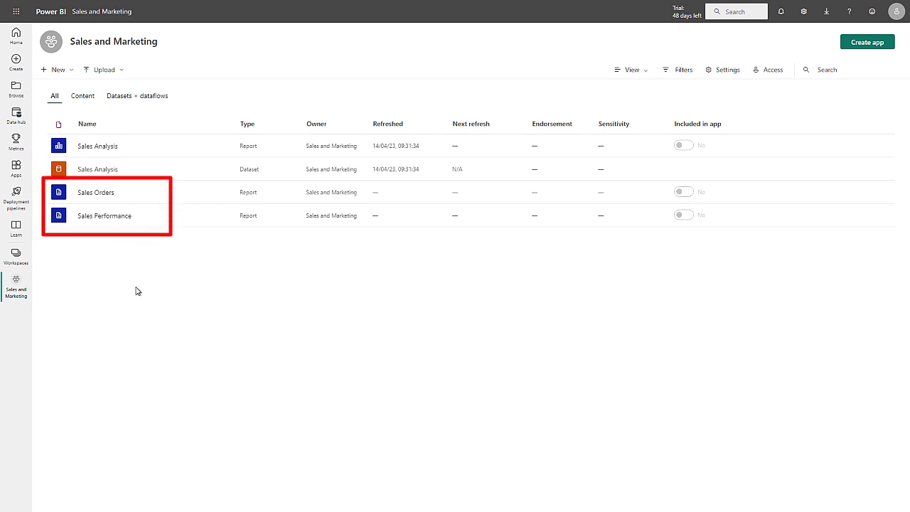
mouse_move(95, 192)
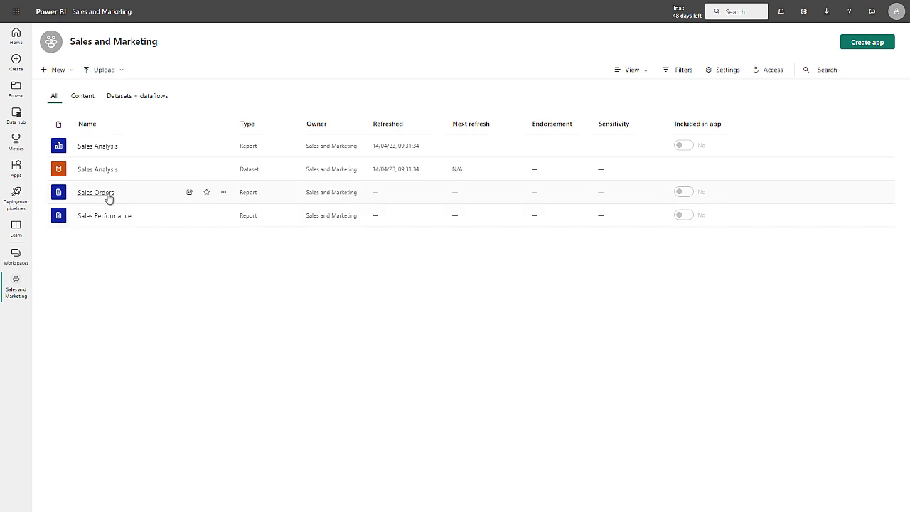
Run Sales Orders for FY2021 and employee 61161660, then download it as .rdl
left_click(96, 192)
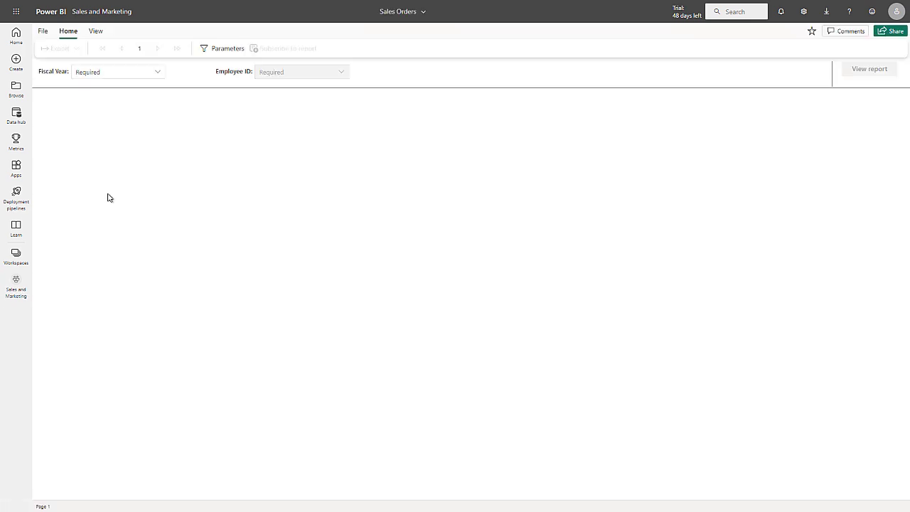
left_click(118, 71)
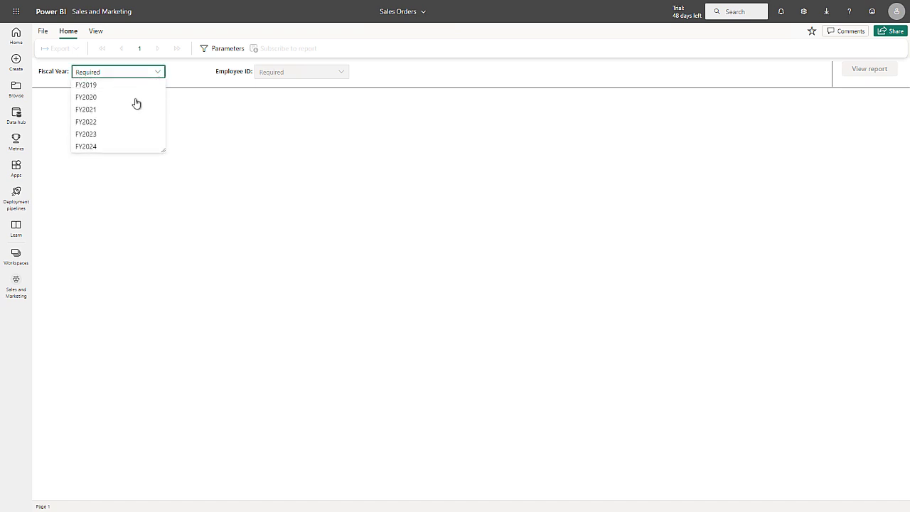
left_click(85, 109)
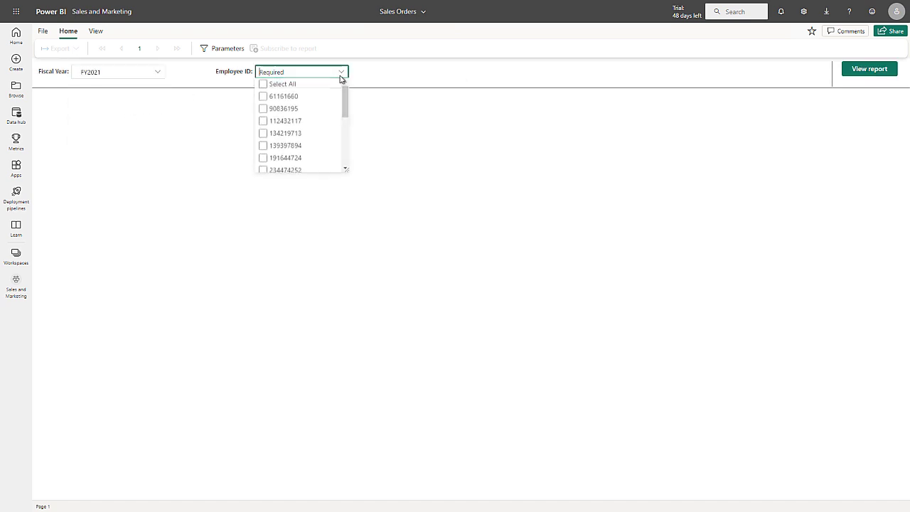
left_click(263, 96)
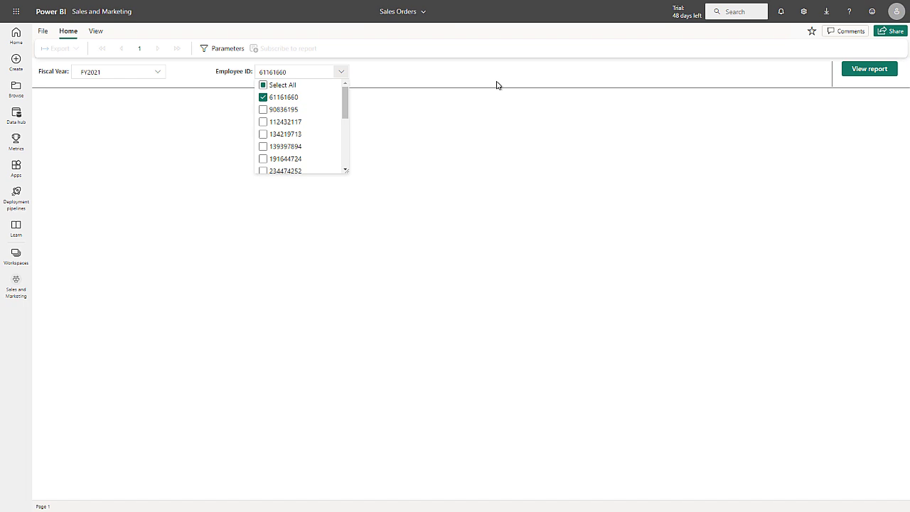
left_click(868, 69)
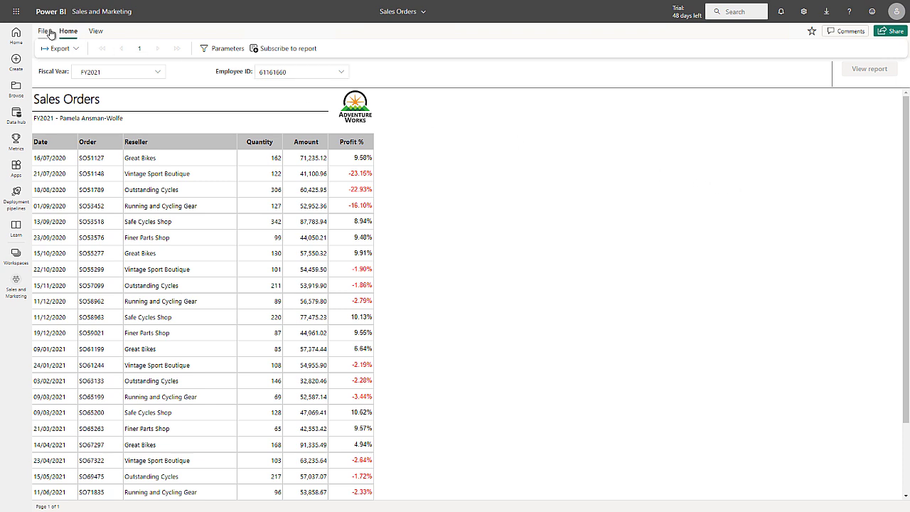
left_click(43, 30)
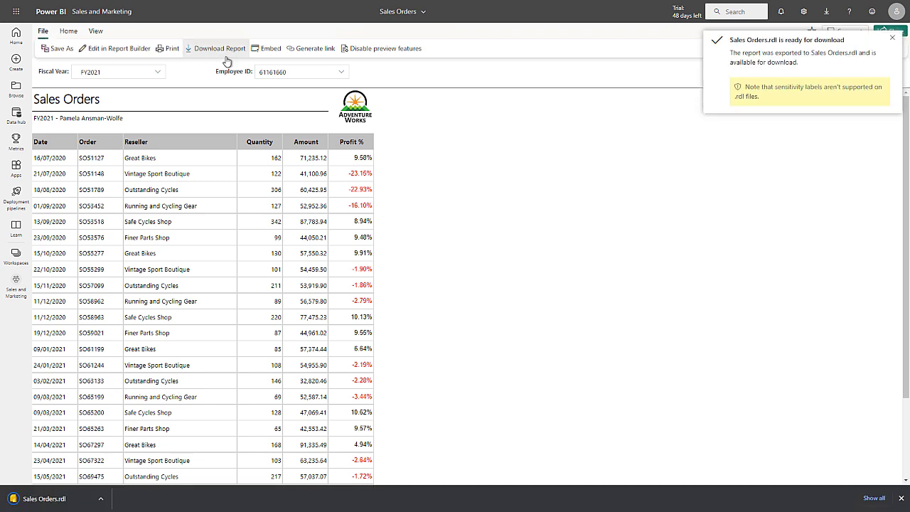
mouse_move(47, 499)
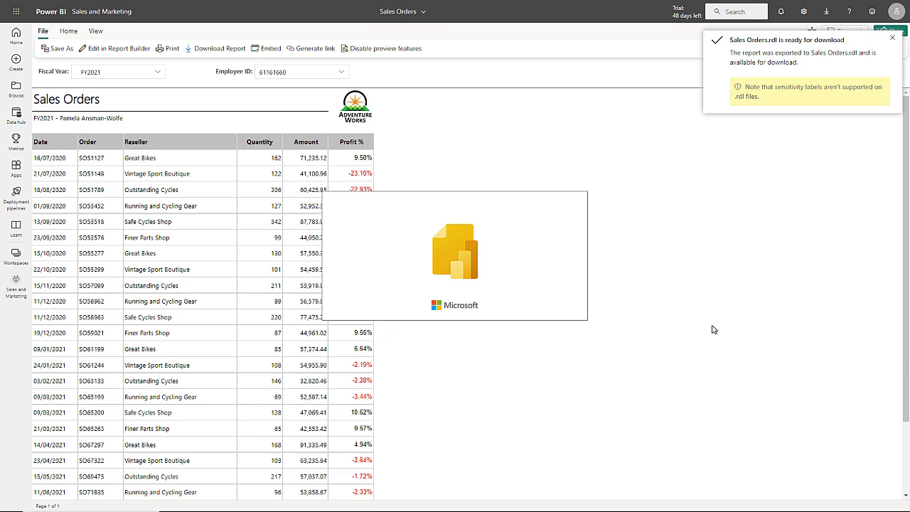
Open the downloaded Sales Orders.rdl in Power BI Report Builder
left_click(115, 48)
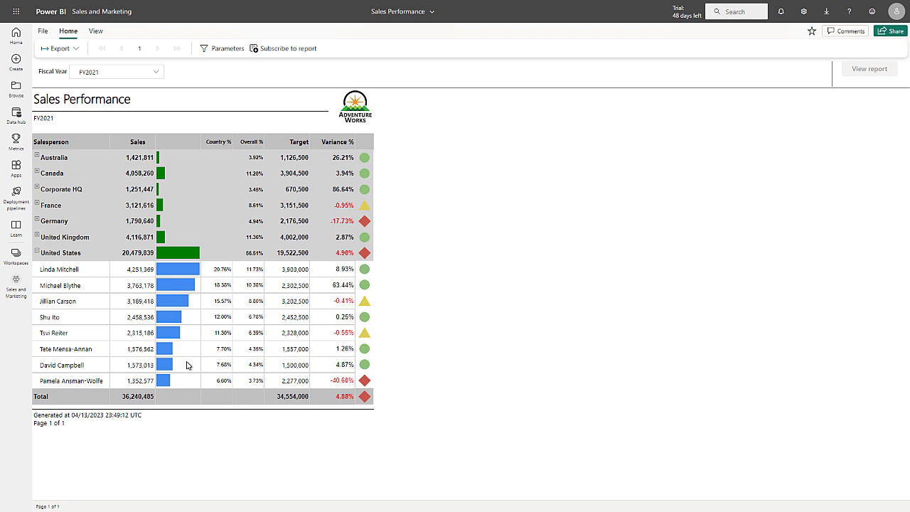
mouse_move(91, 292)
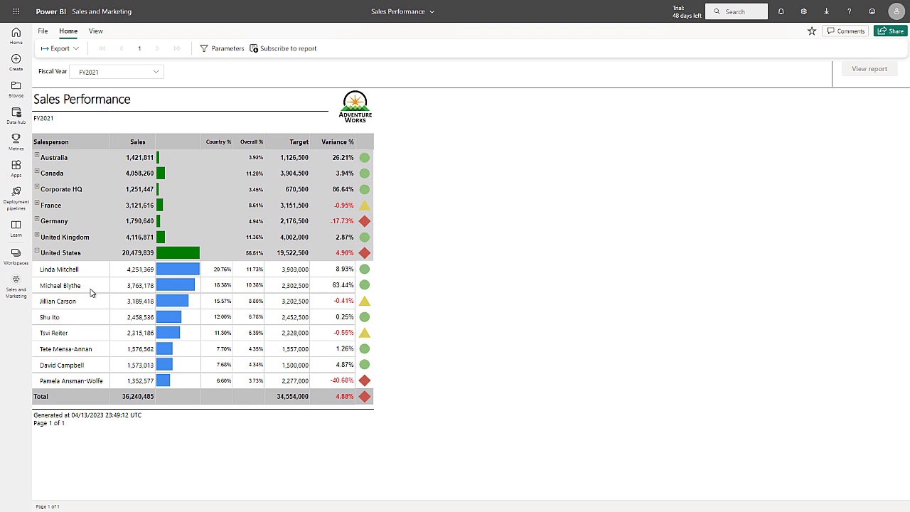
Launch the Sales Performance report in Report Builder from the File menu
left_click(68, 30)
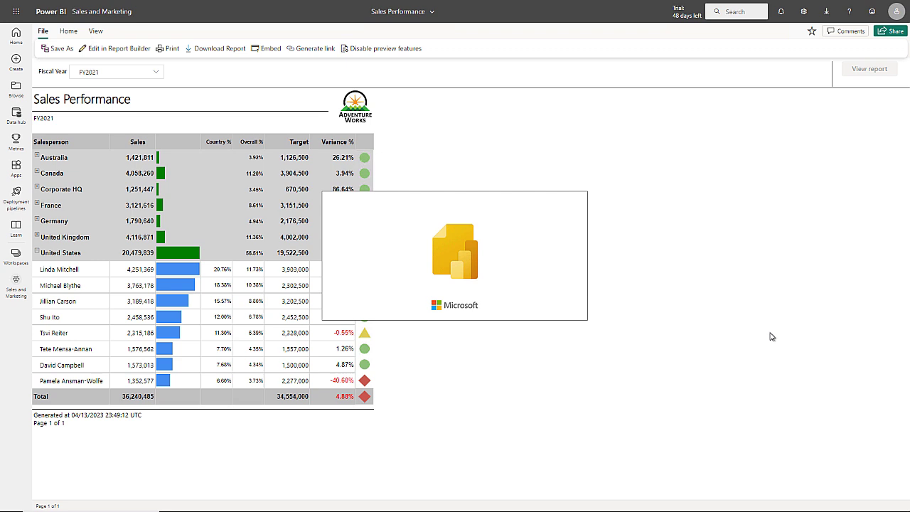
Open Text Box Properties for the Salesperson detail cell
left_click(118, 49)
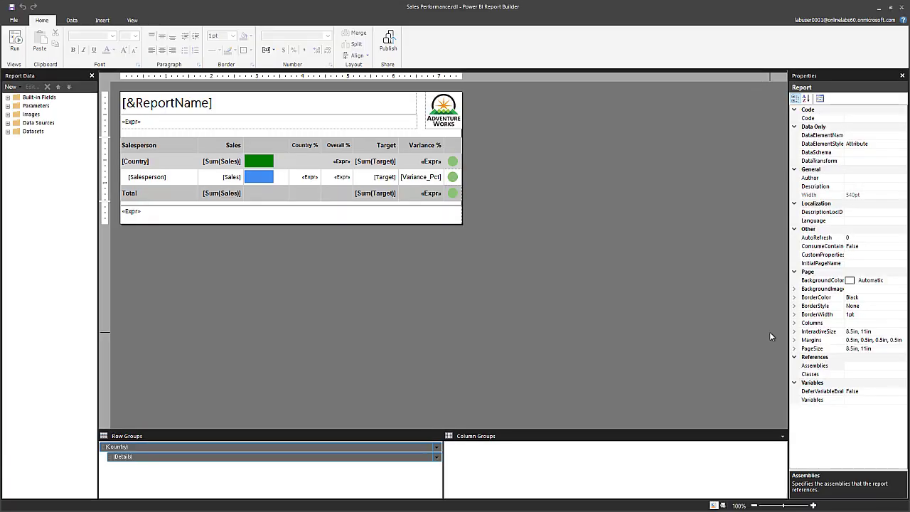
left_click(146, 176)
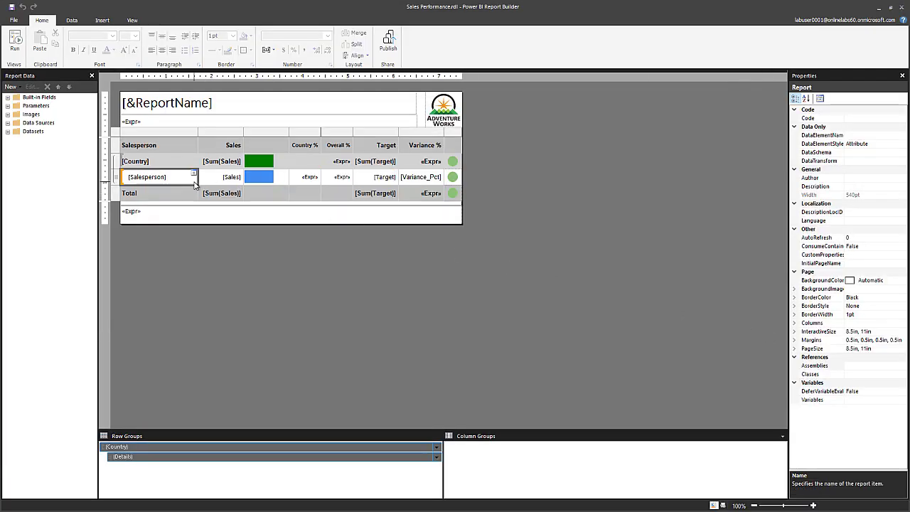
right_click(159, 176)
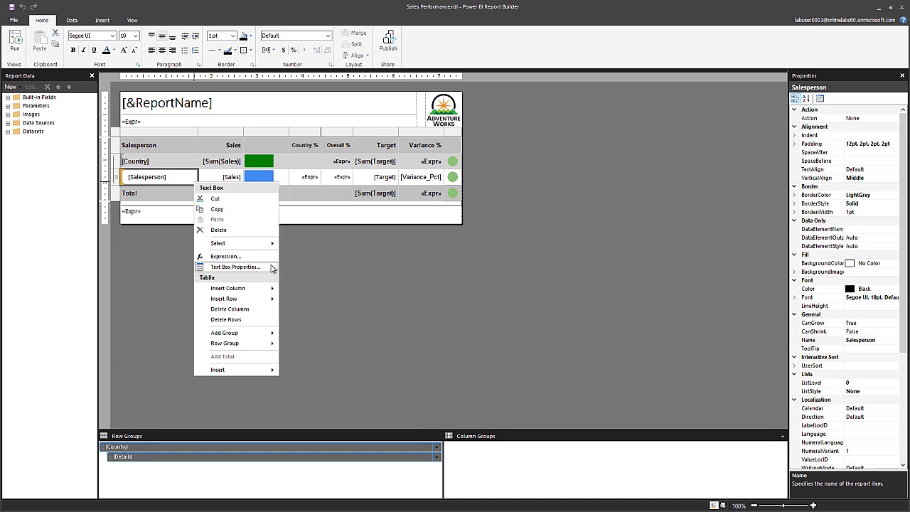
left_click(235, 266)
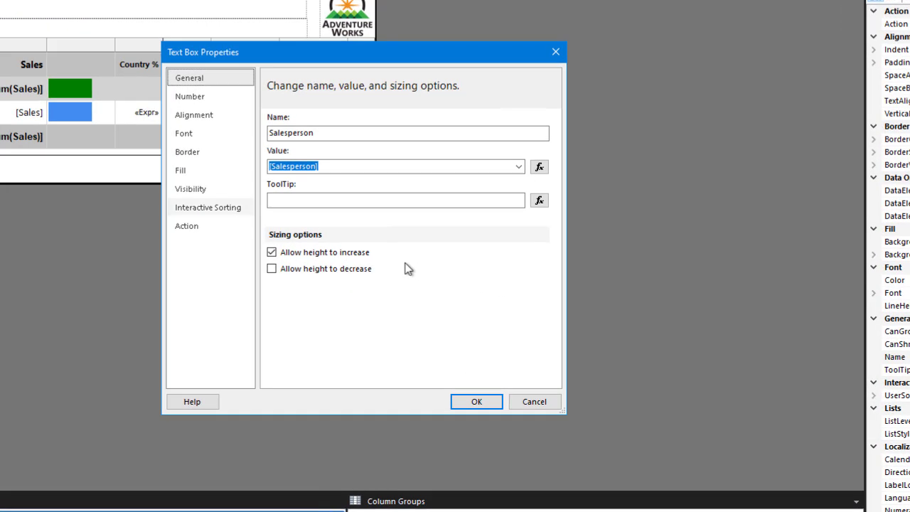
Set the text box action to Go to report 'Sales Orders'
left_click(186, 225)
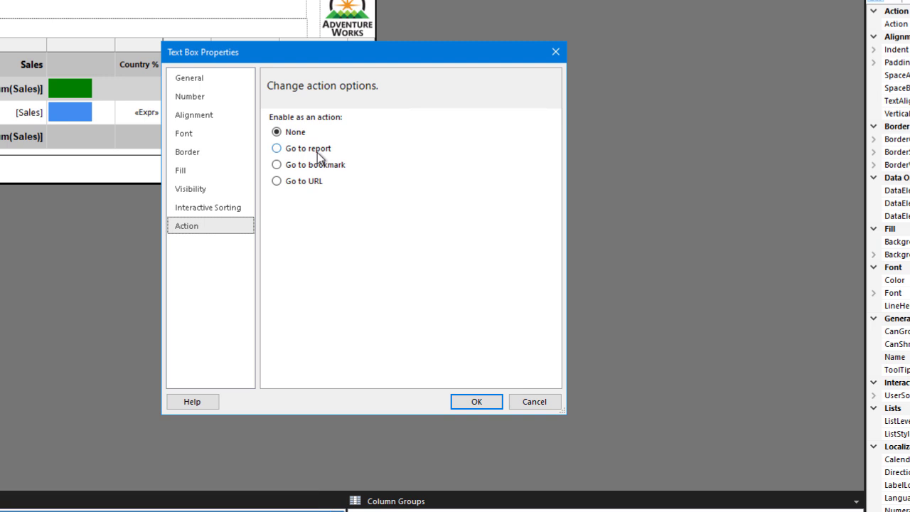
left_click(276, 147)
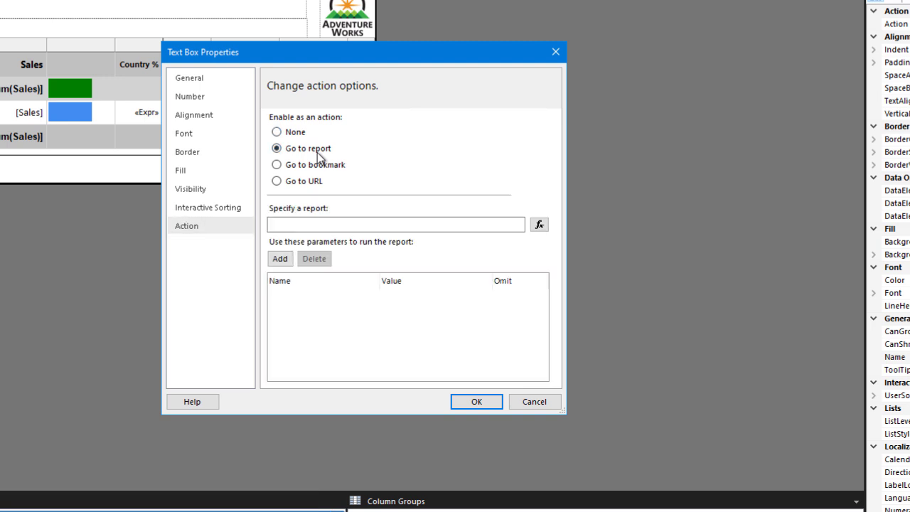
left_click(395, 224)
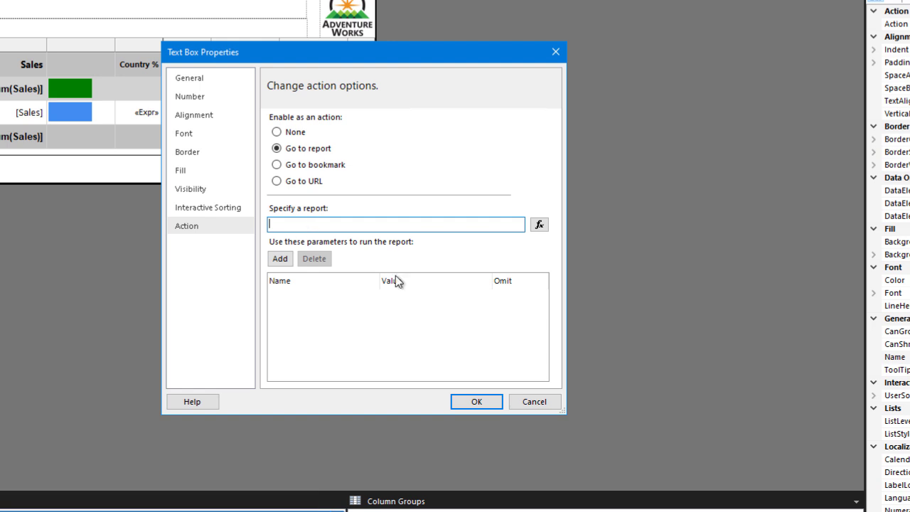
type("Sales O")
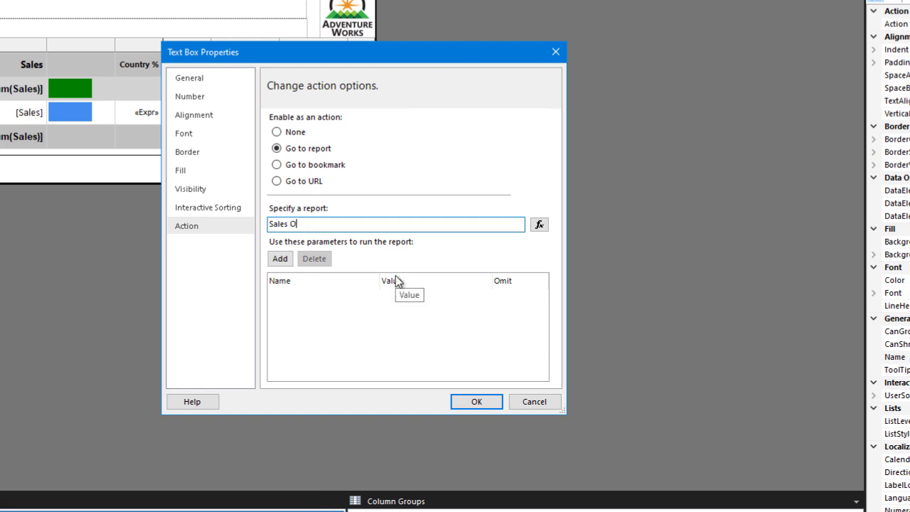
type("rders")
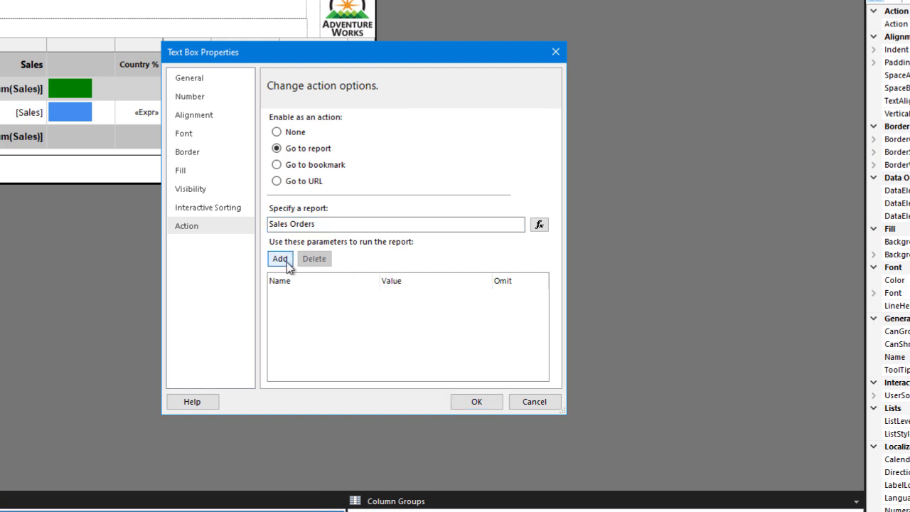
Add drillthrough parameters DateFiscalYear and SalespersonEmployeeID
left_click(279, 258)
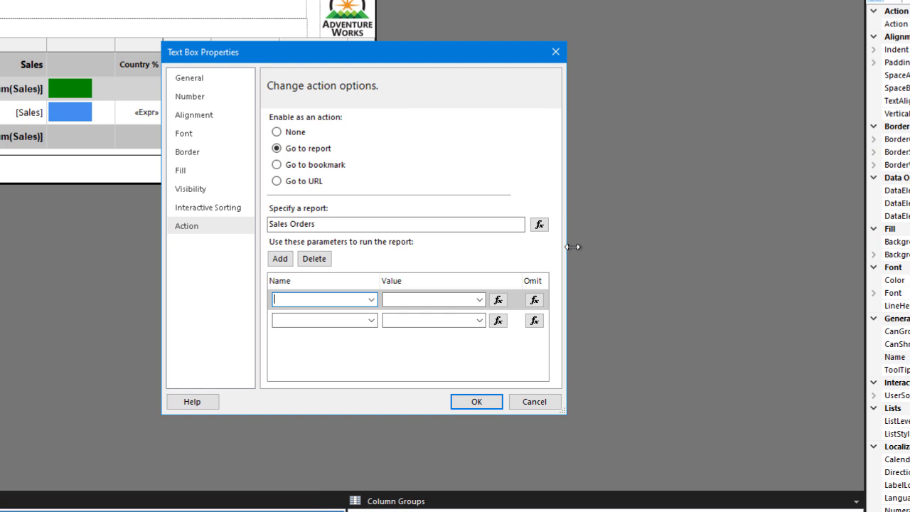
type("DateFiscal")
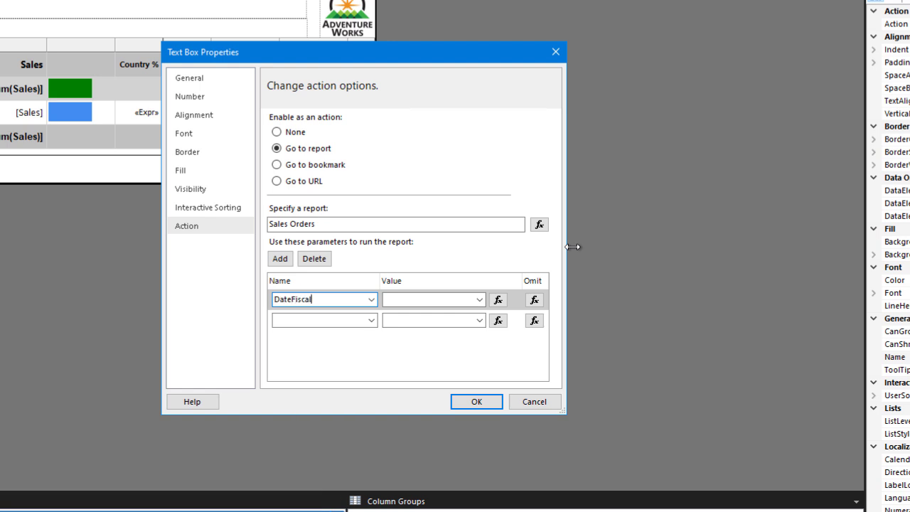
type("Year")
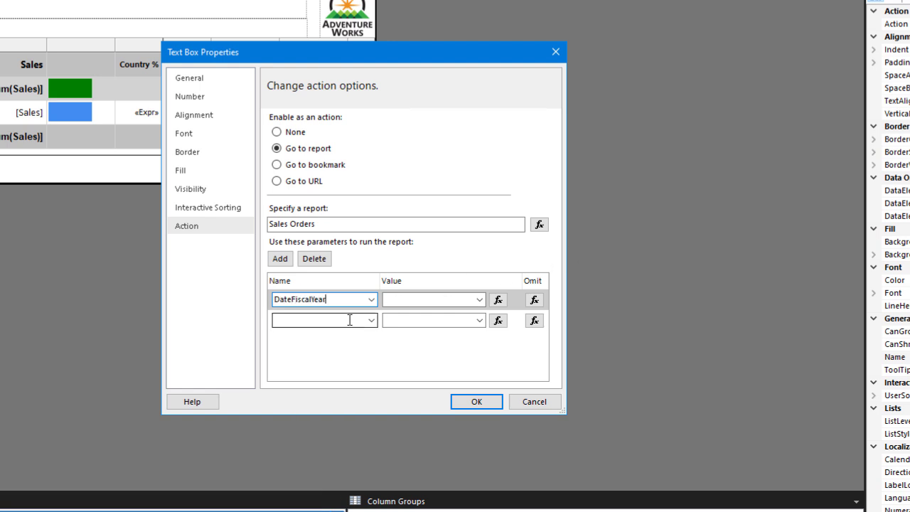
type("SalespersonEmployeeID")
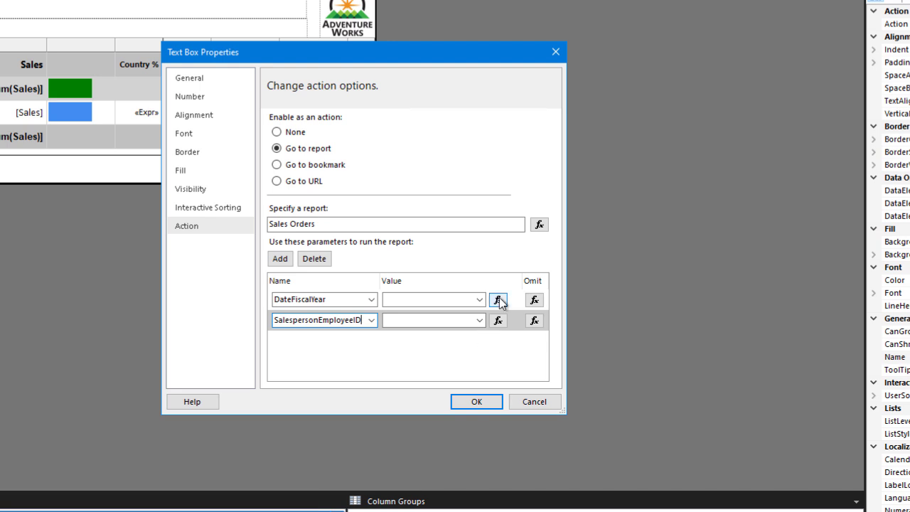
Set parameter values to Parameters!DateFiscalYear and Fields!EmployeeID
left_click(498, 300)
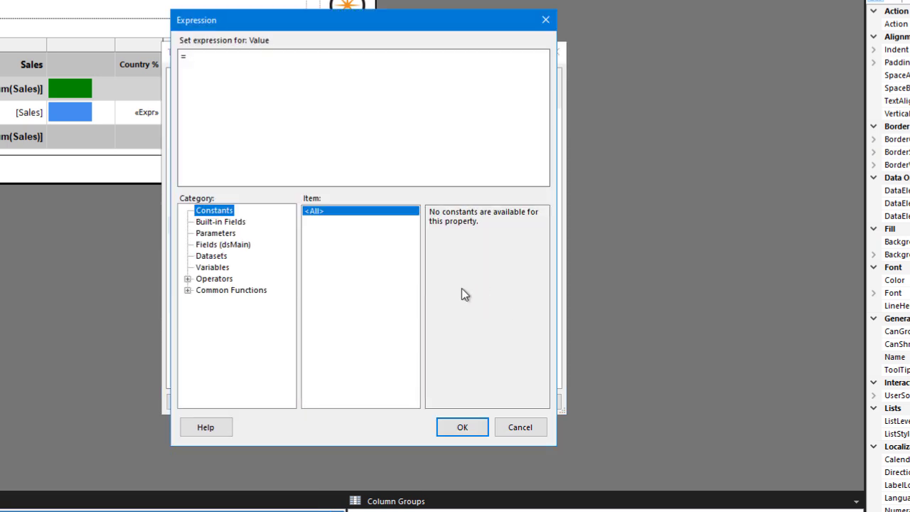
left_click(215, 233)
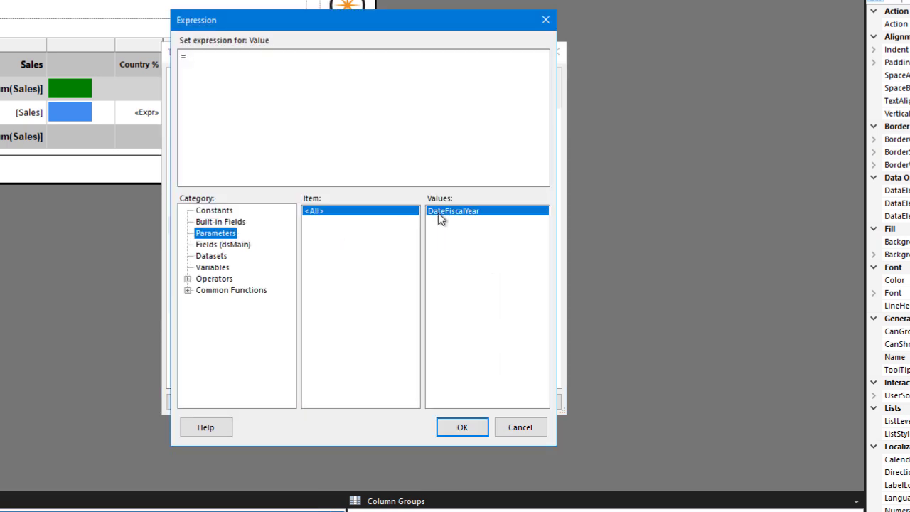
double_click(454, 211)
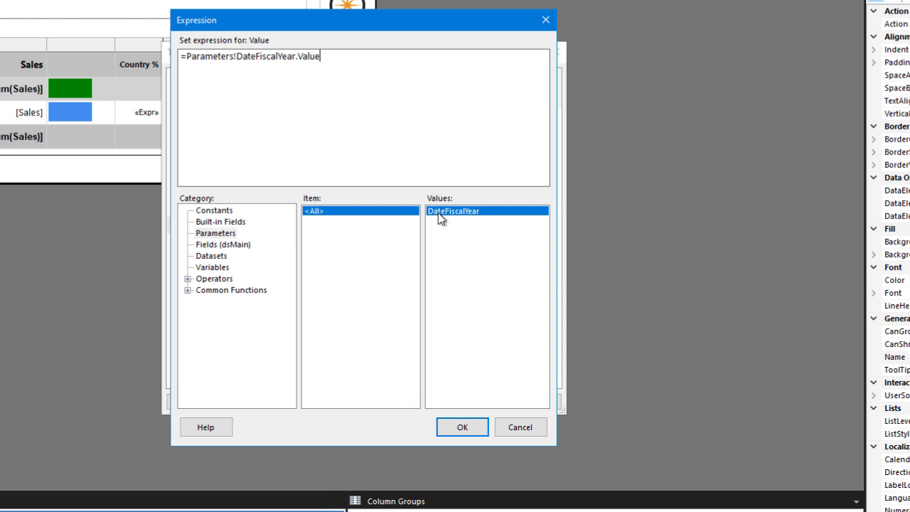
left_click(462, 426)
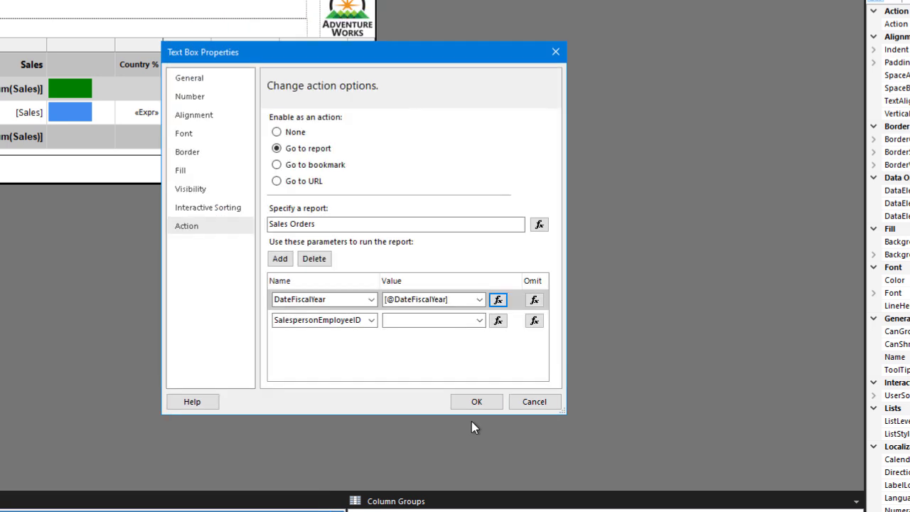
left_click(497, 319)
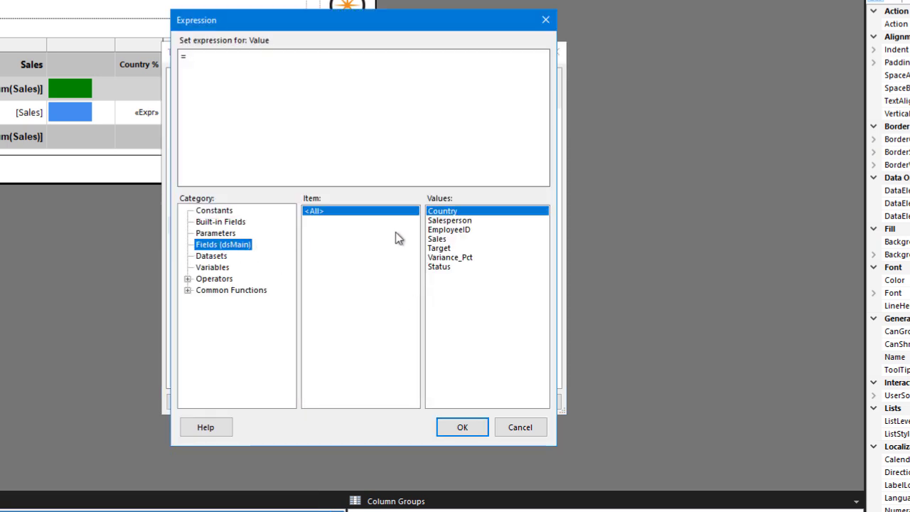
left_click(448, 229)
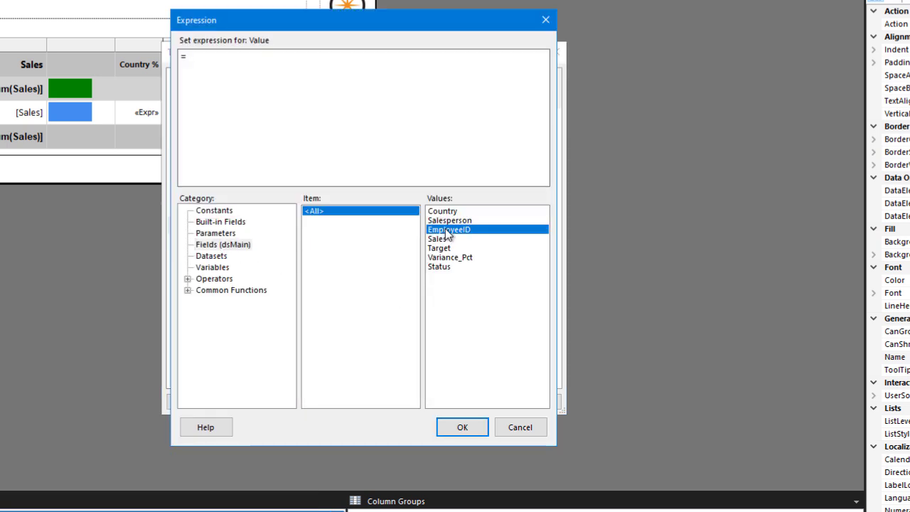
left_click(462, 426)
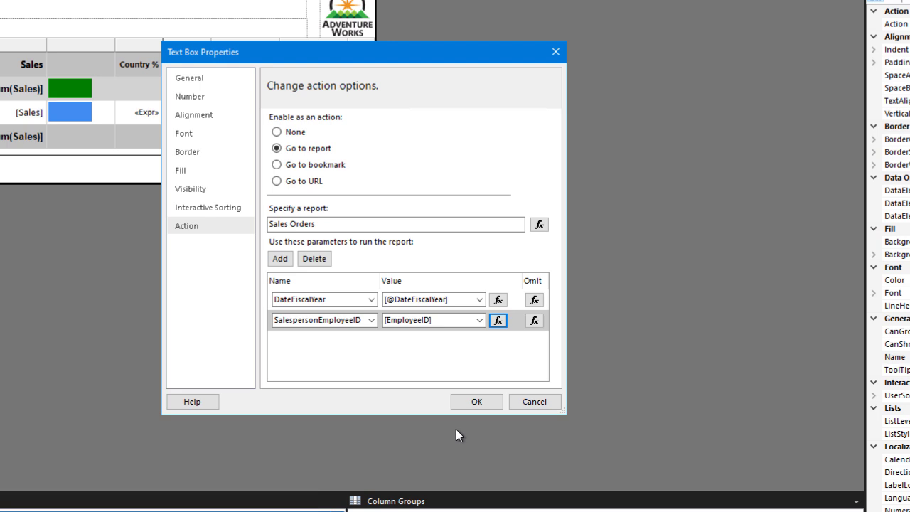
mouse_move(456, 429)
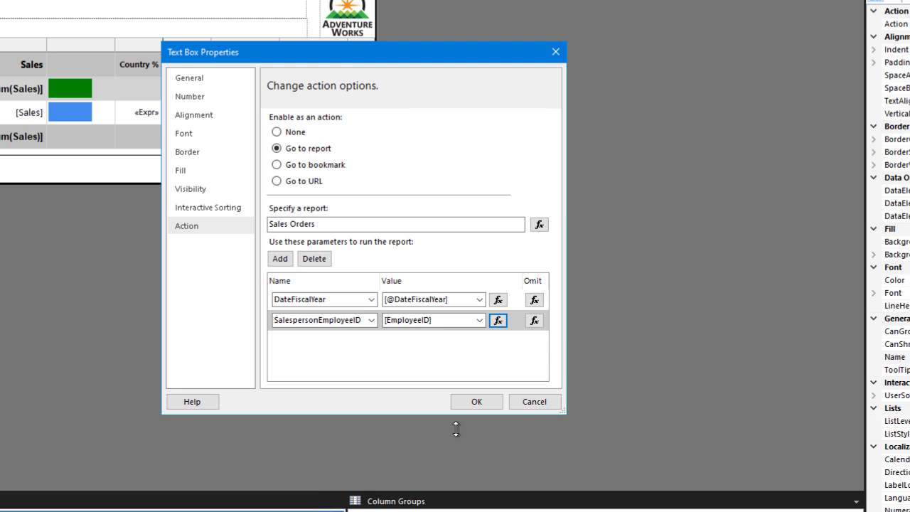
mouse_move(458, 434)
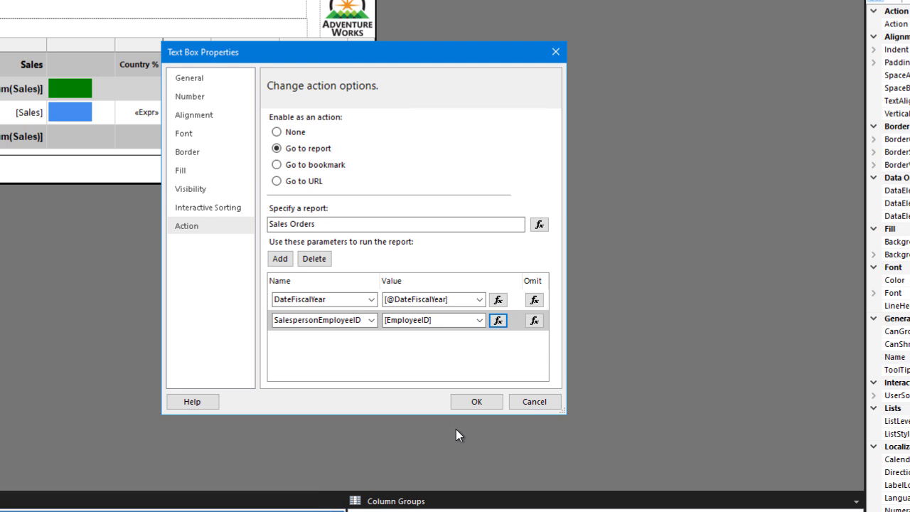
Give the Salesperson text box blue, underlined font
left_click(183, 133)
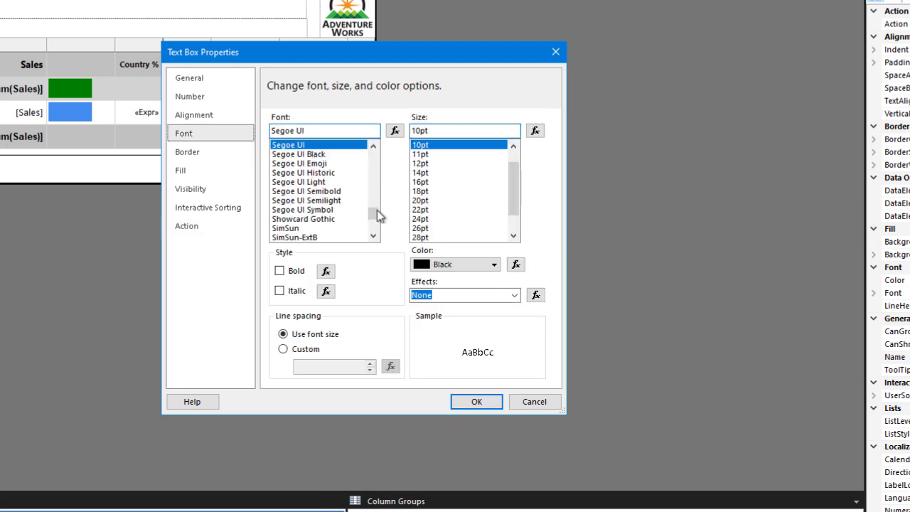
left_click(493, 264)
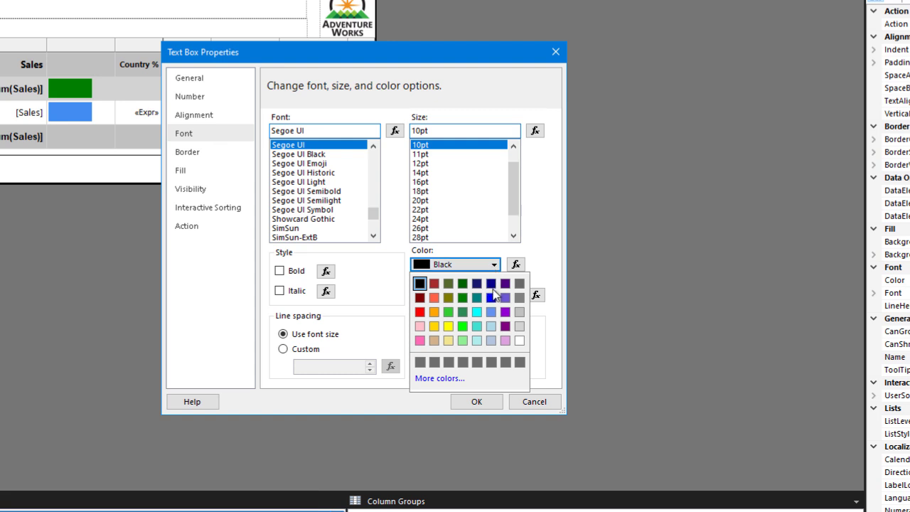
left_click(476, 282)
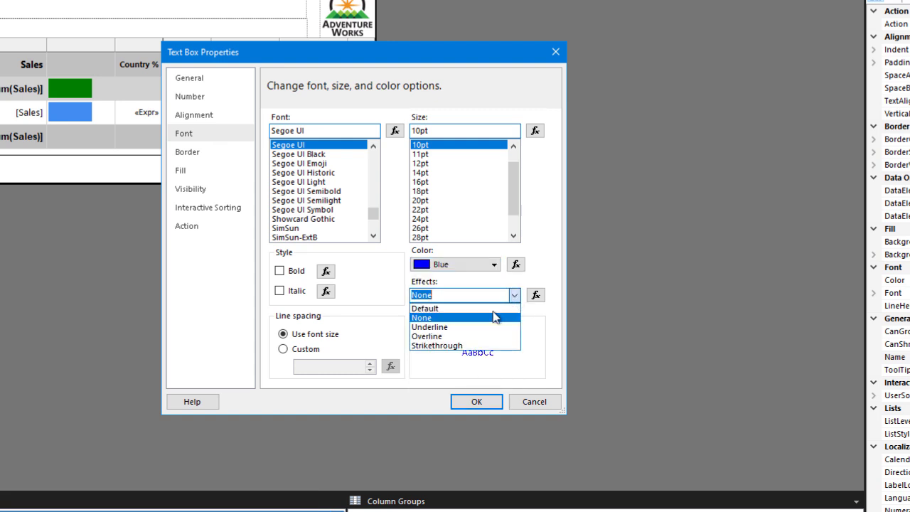
left_click(429, 326)
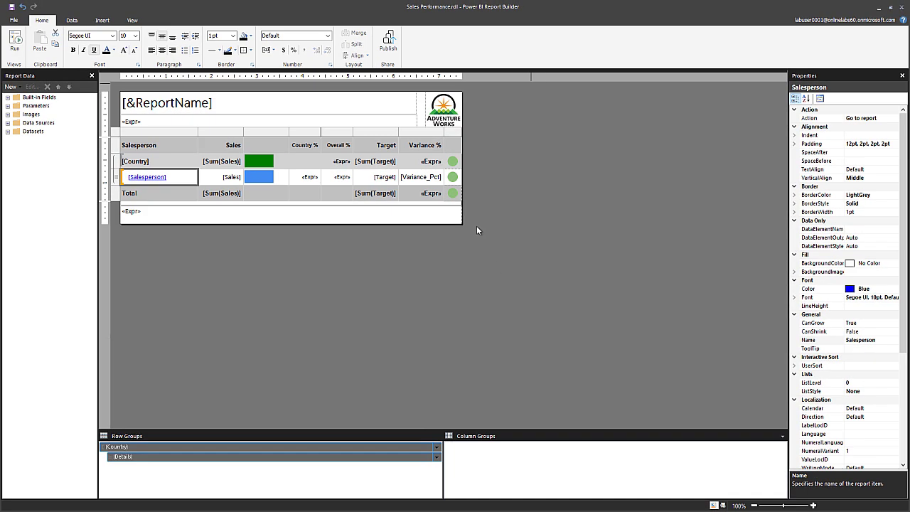
Publish over Sales Performance in Sales and Marketing, confirming the replacement
left_click(387, 41)
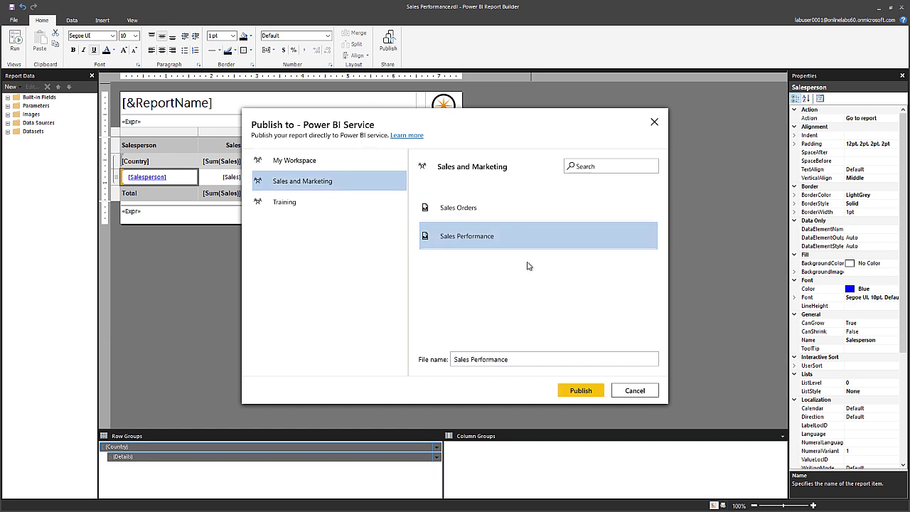
left_click(580, 390)
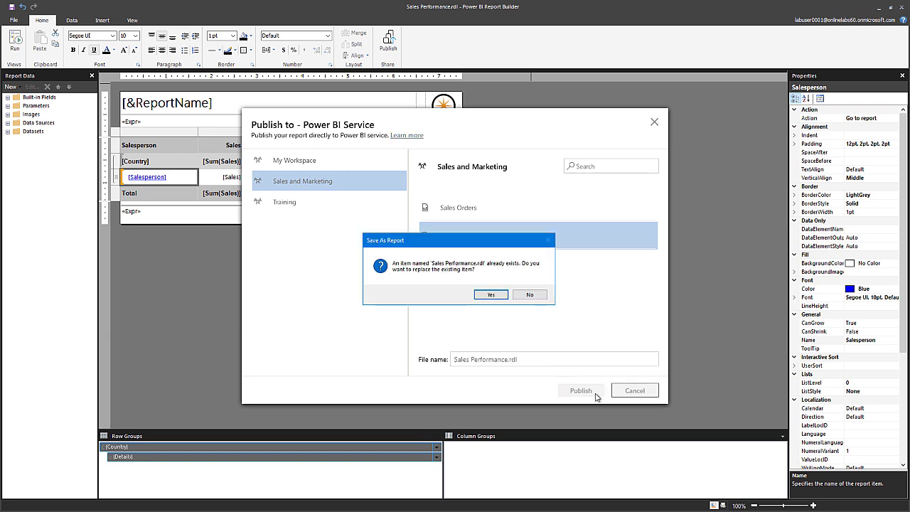
left_click(490, 295)
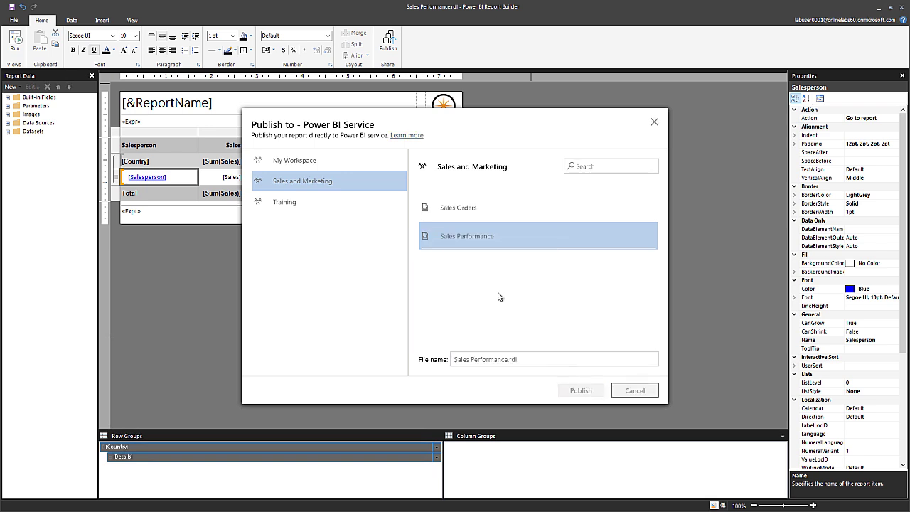
left_click(580, 390)
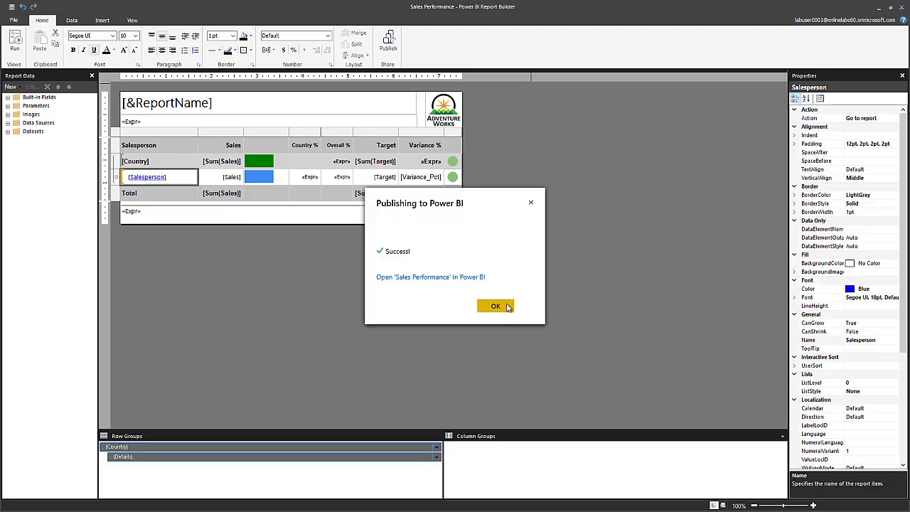
left_click(495, 306)
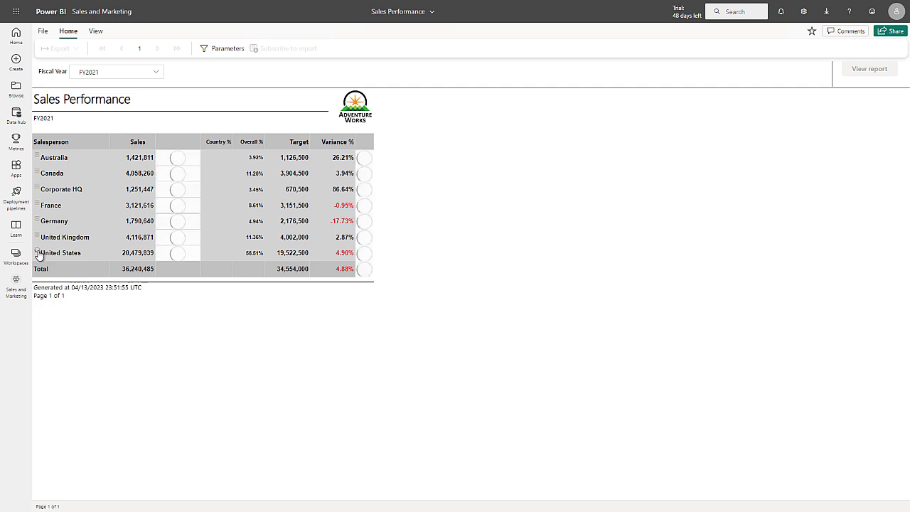
Expand United States and click Michael Blythe to open his FY2021 Sales Orders
left_click(37, 253)
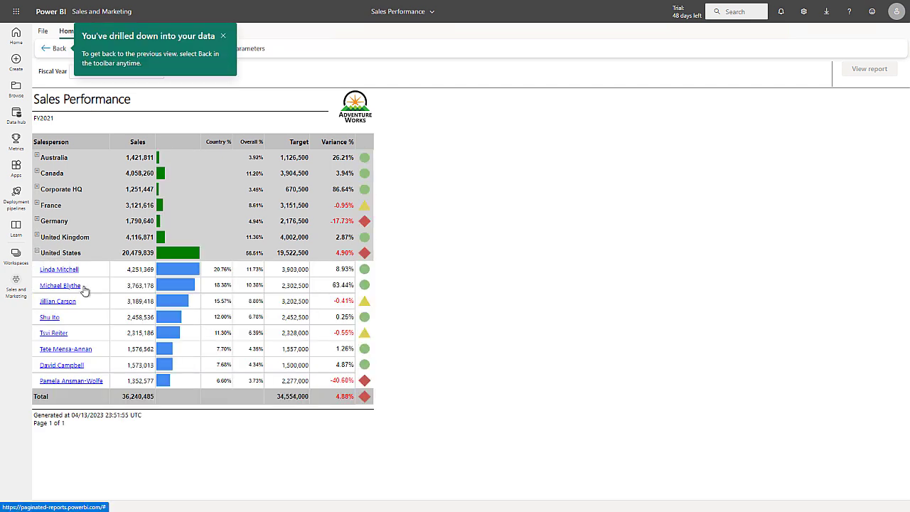
left_click(60, 285)
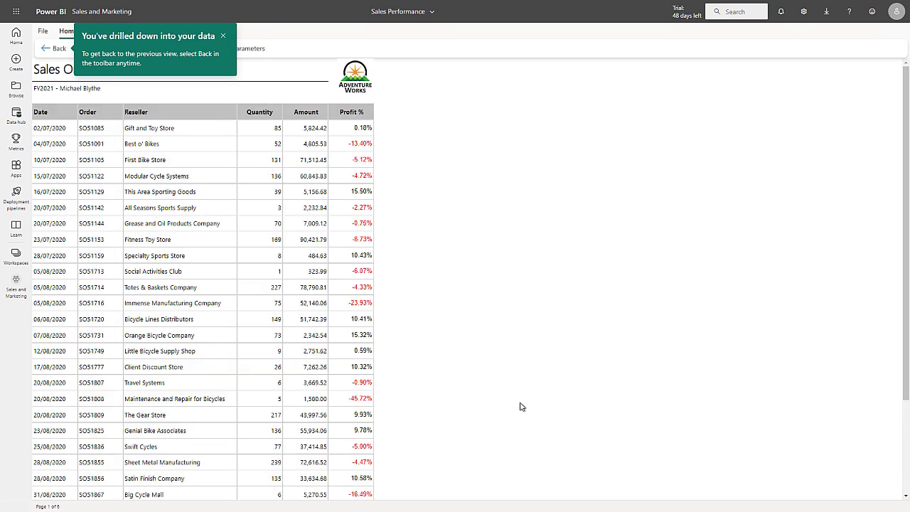